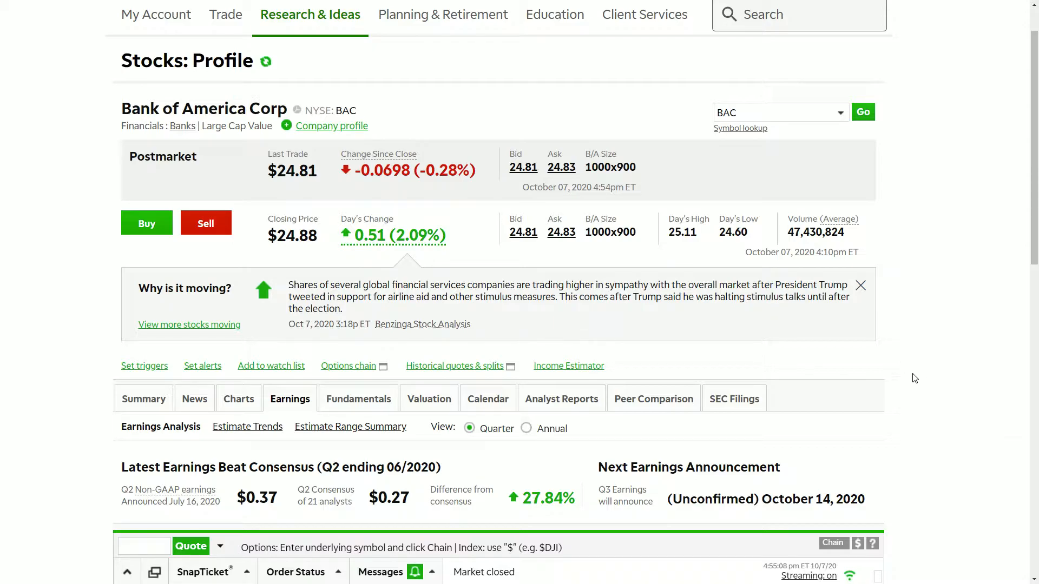
pyautogui.moveTo(865, 340)
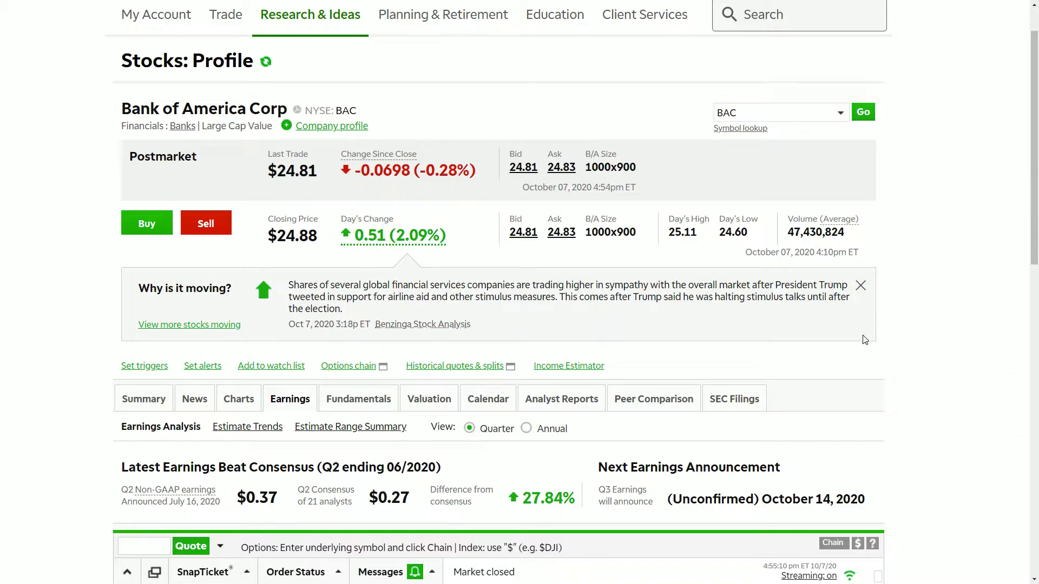
pyautogui.moveTo(886, 351)
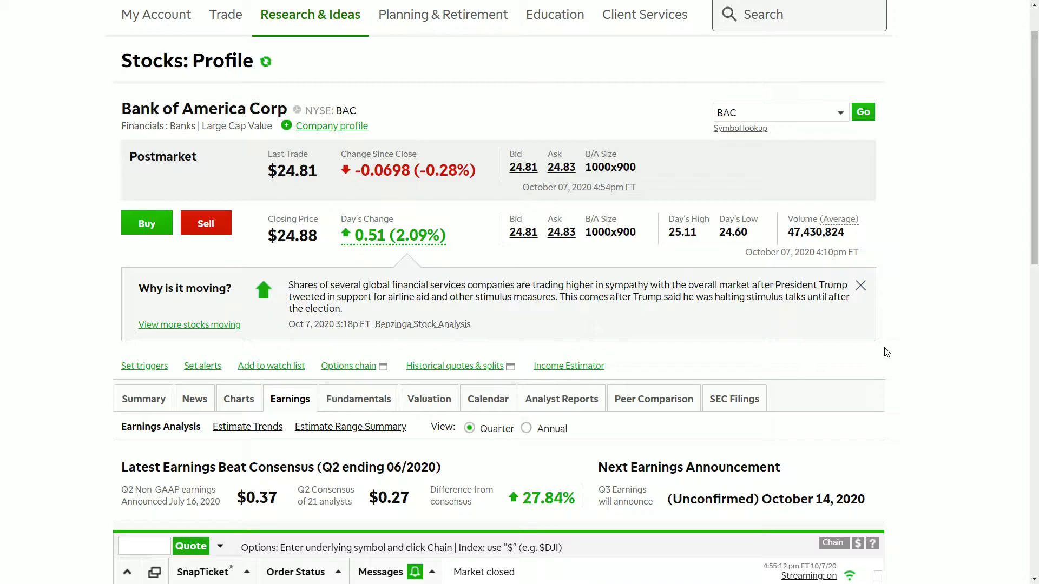
pyautogui.moveTo(892, 355)
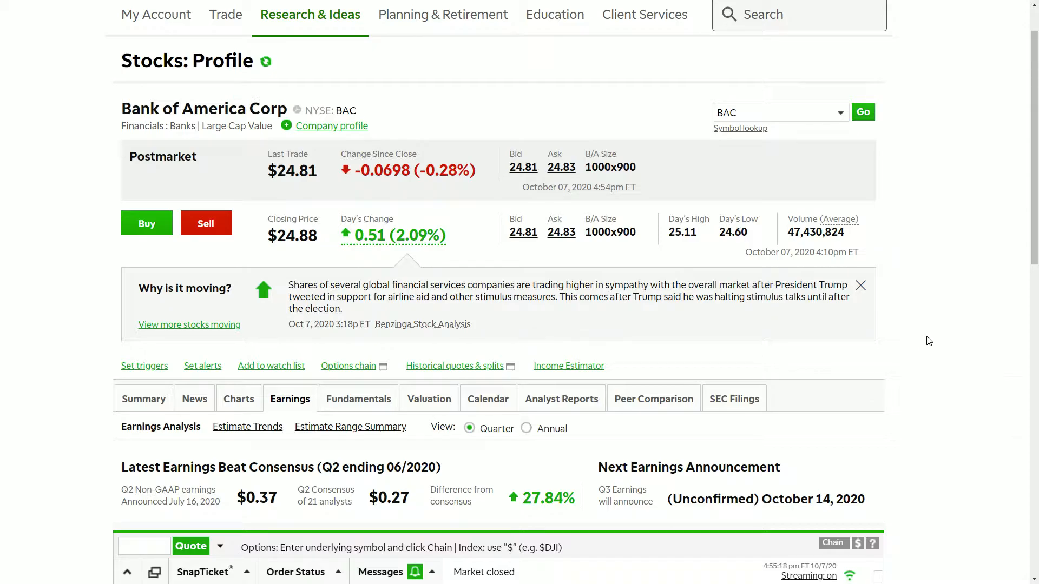
# Step: Scroll to Bank of America's quarterly earnings chart showing the Q3 2020 $0.47 estimate
pyautogui.scroll(-3)
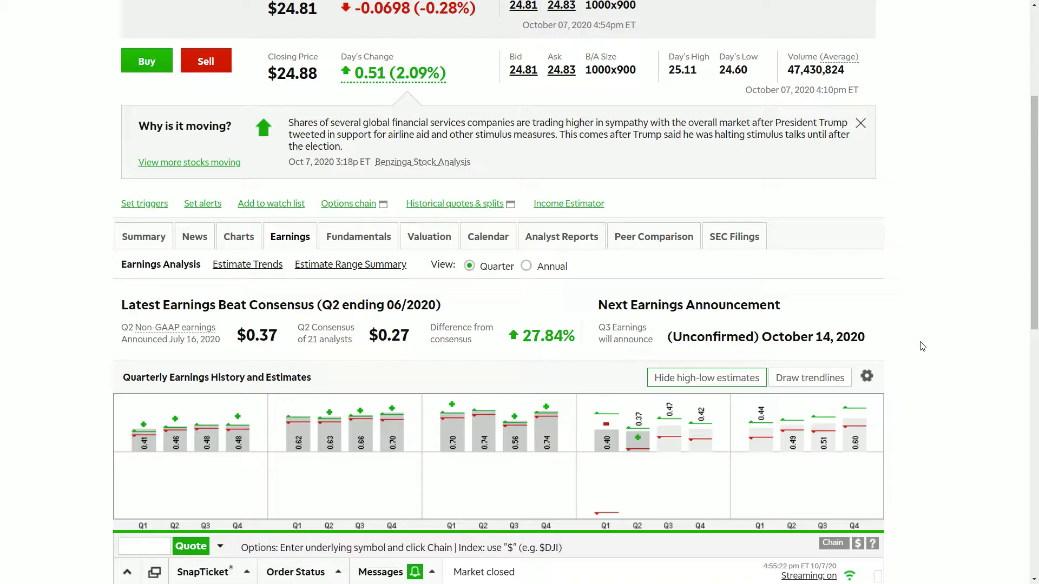
pyautogui.scroll(-3)
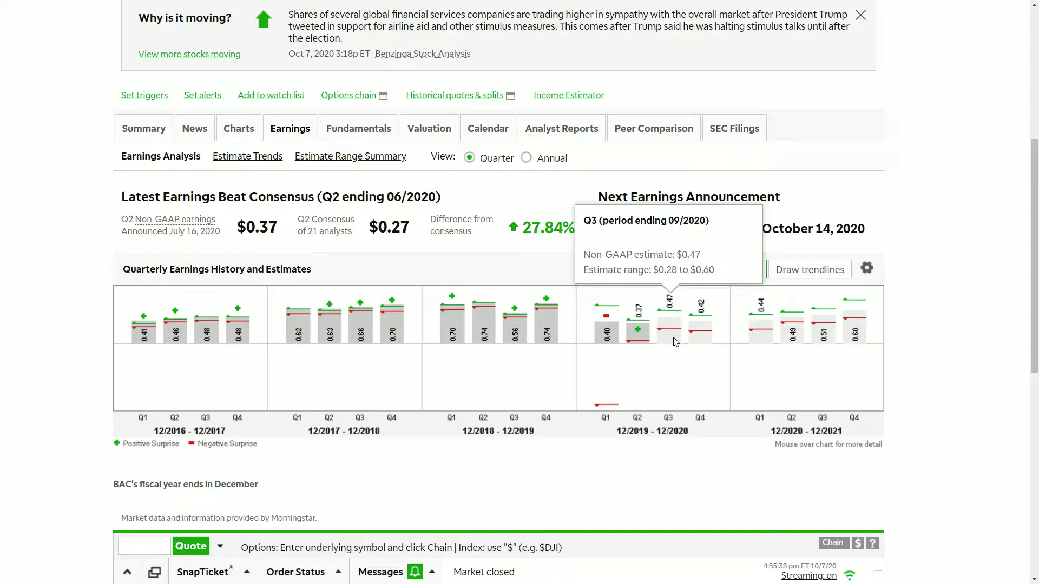
pyautogui.moveTo(514, 334)
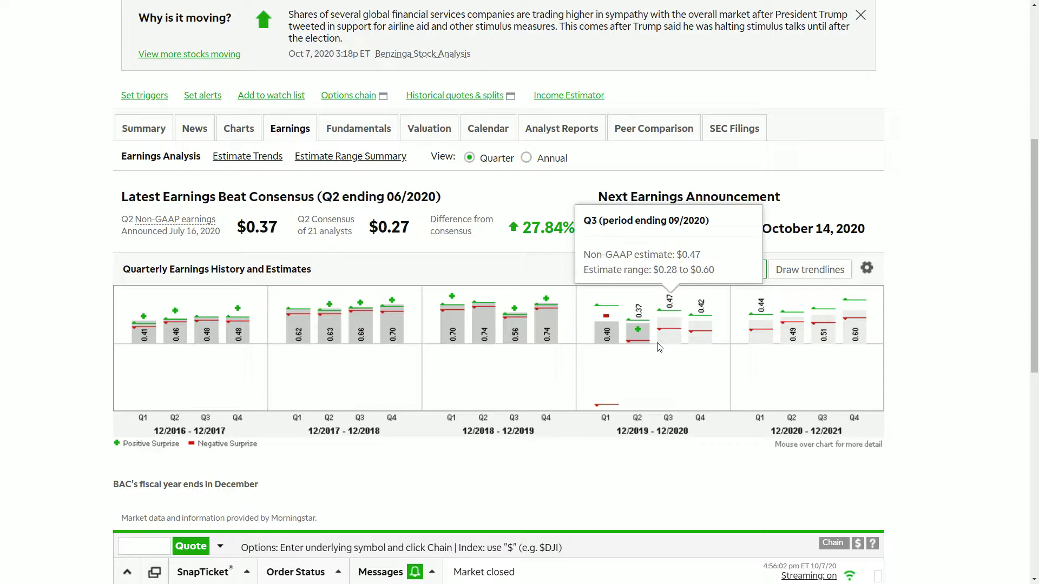
pyautogui.moveTo(667, 347)
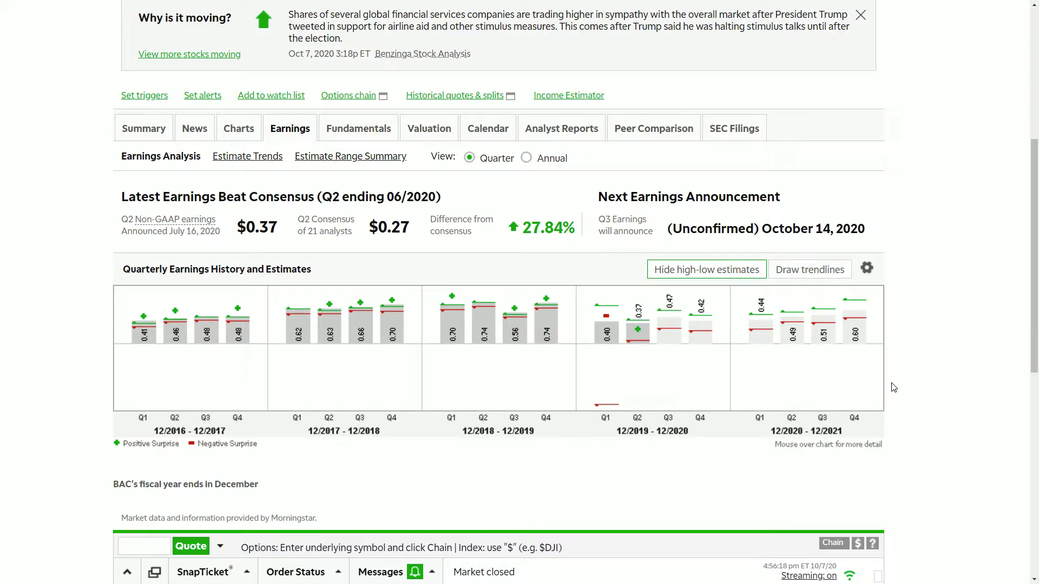
pyautogui.moveTo(892, 389)
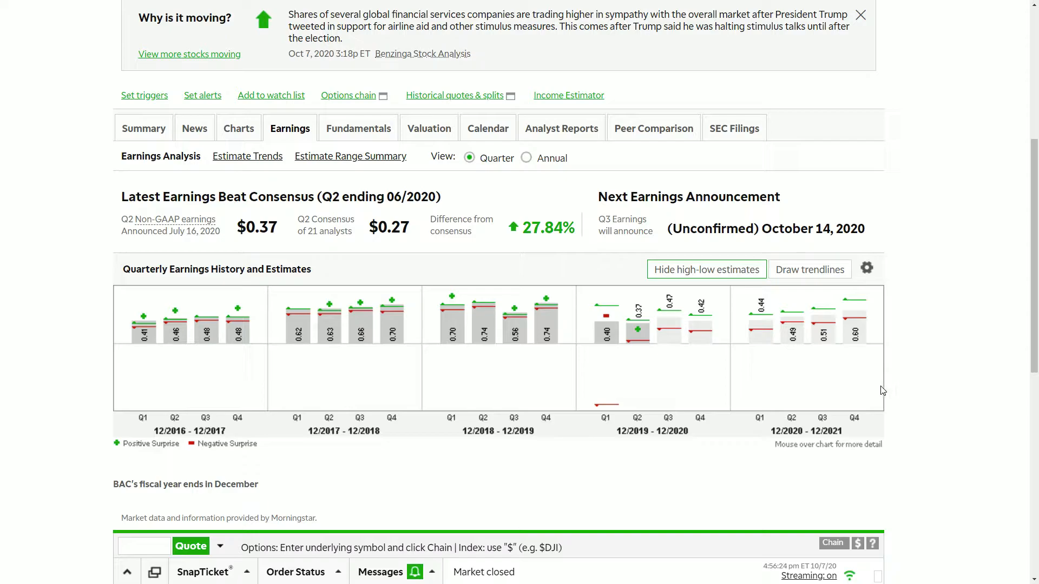
pyautogui.moveTo(444, 148)
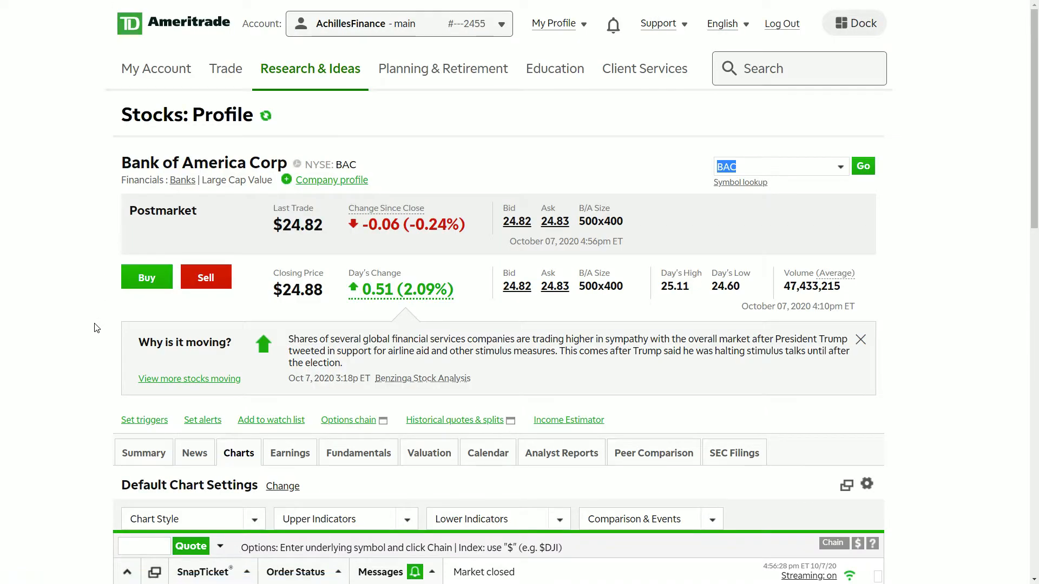
pyautogui.scroll(-3)
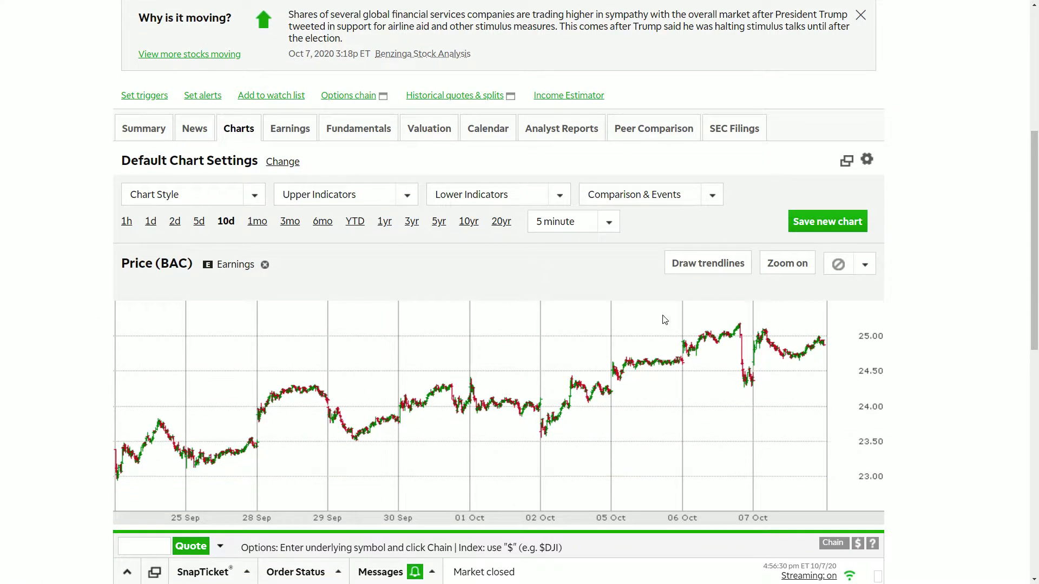
pyautogui.moveTo(808, 356)
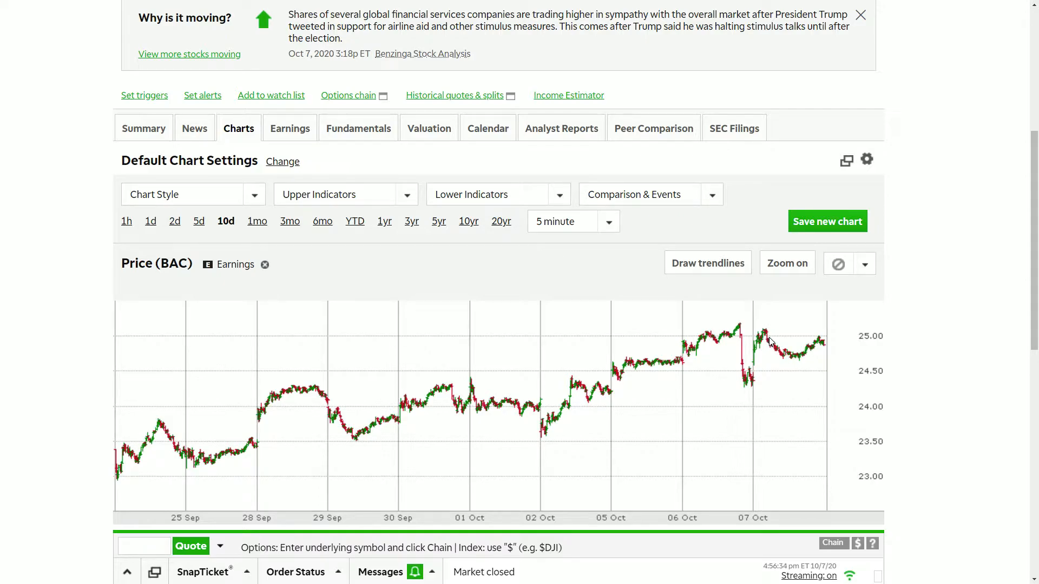
pyautogui.moveTo(749, 375)
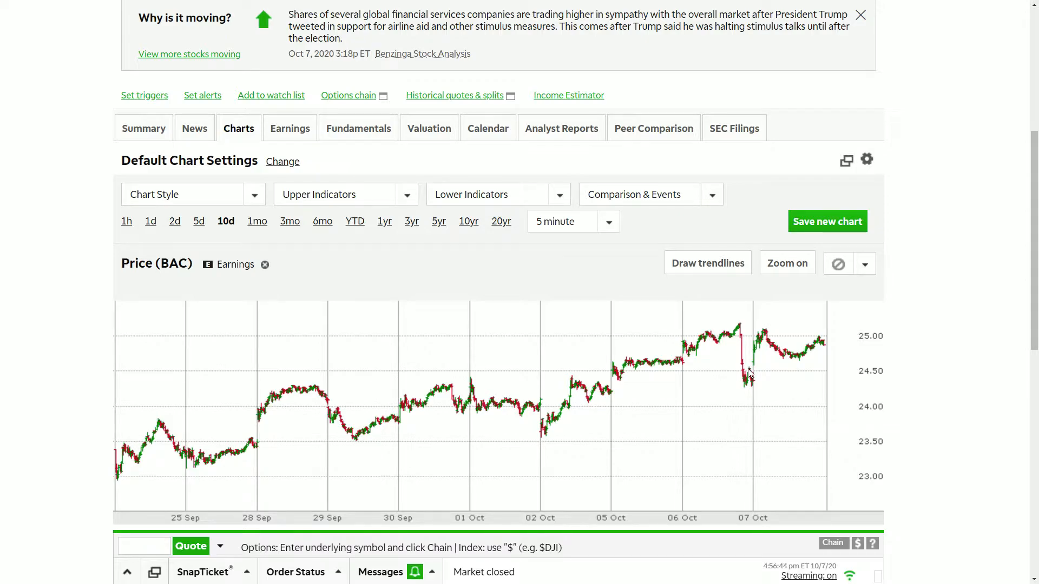
pyautogui.moveTo(765, 342)
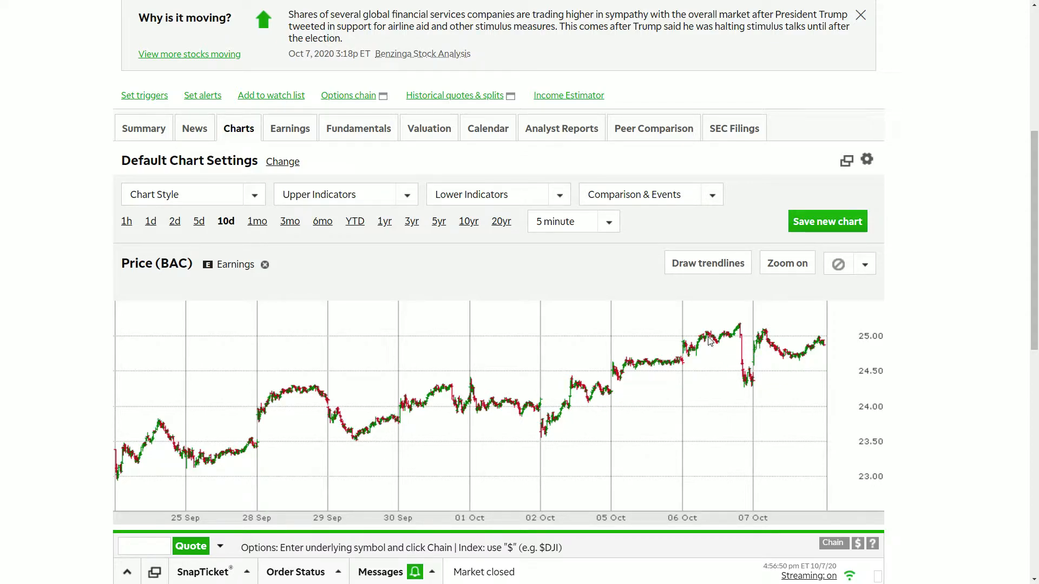
pyautogui.moveTo(707, 366)
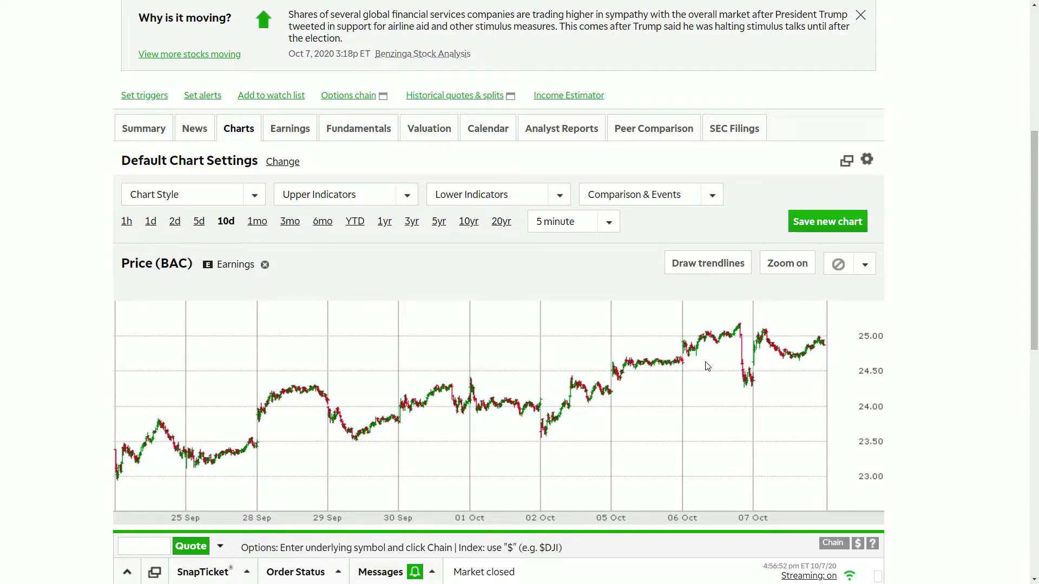
pyautogui.moveTo(906, 409)
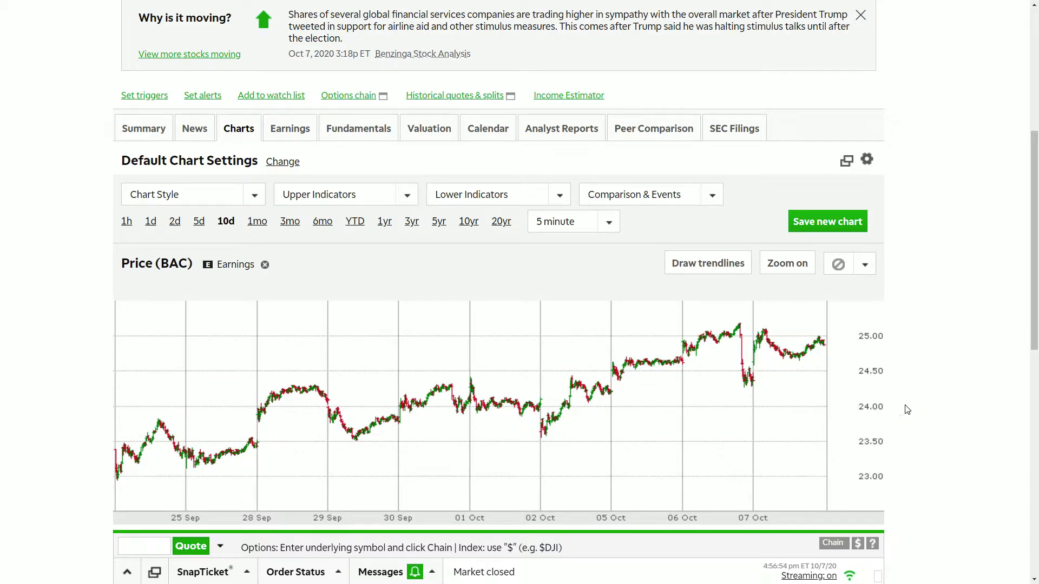
pyautogui.moveTo(10, 391)
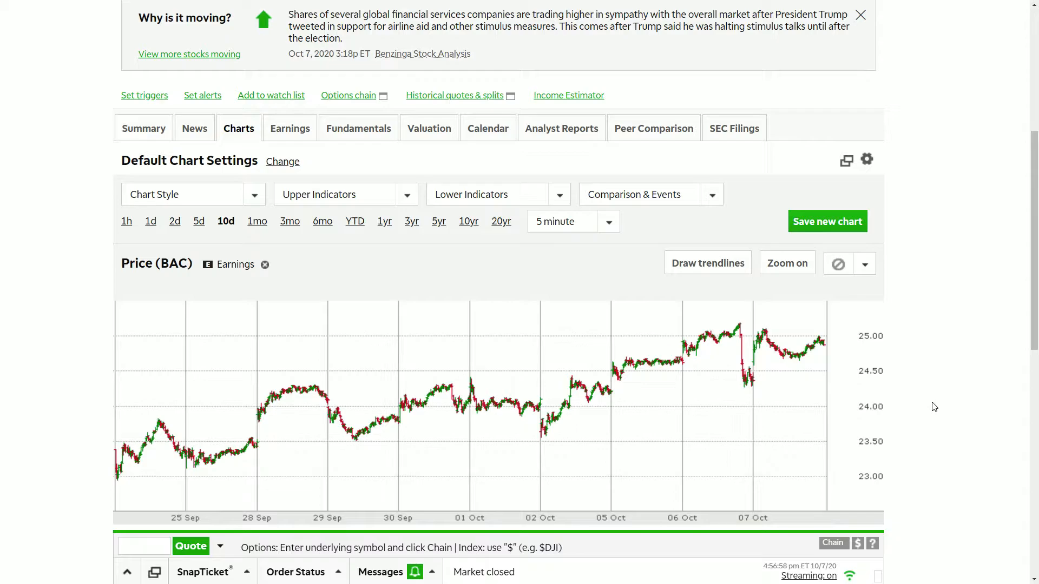
pyautogui.moveTo(920, 415)
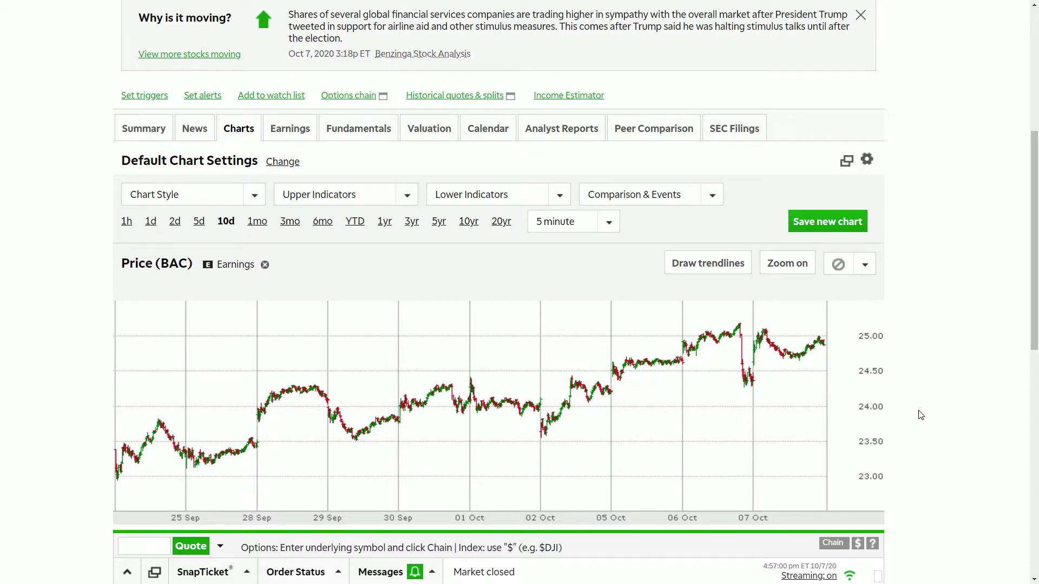
pyautogui.moveTo(936, 416)
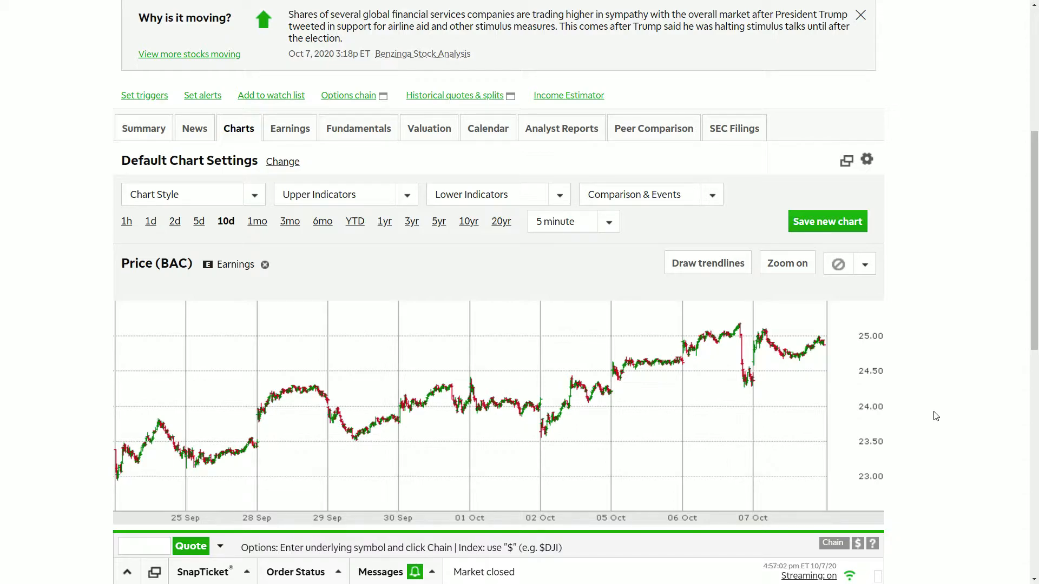
pyautogui.moveTo(910, 428)
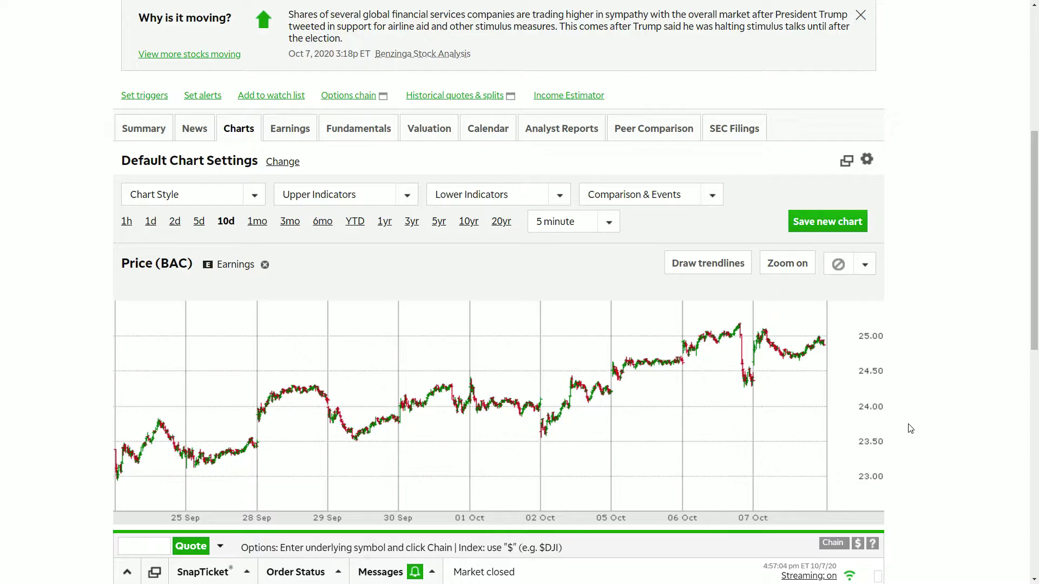
pyautogui.moveTo(905, 433)
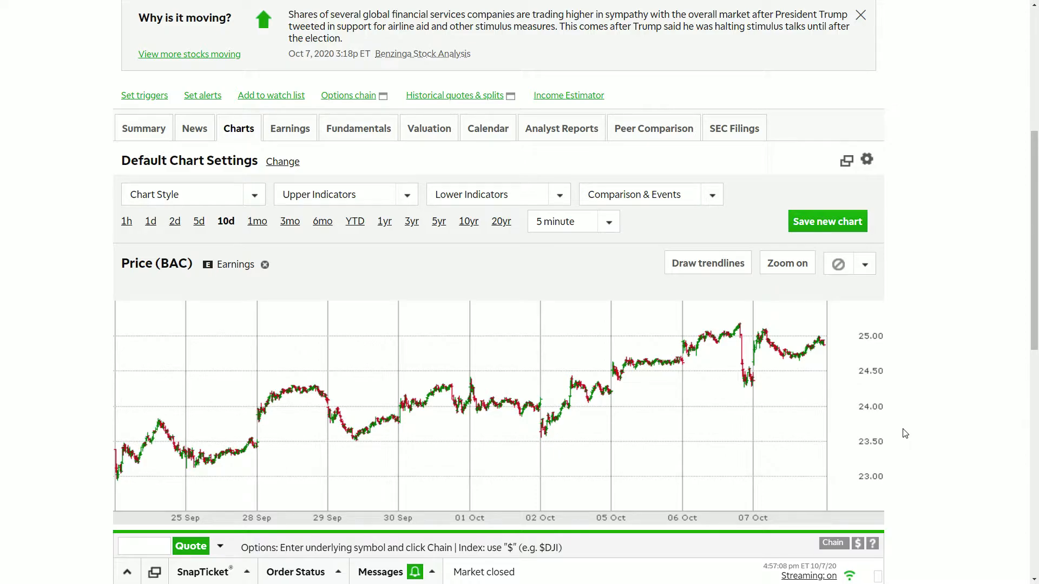
# Step: Show the YTD daily price chart for Bank of America, from about $35 down to $20
pyautogui.click(355, 221)
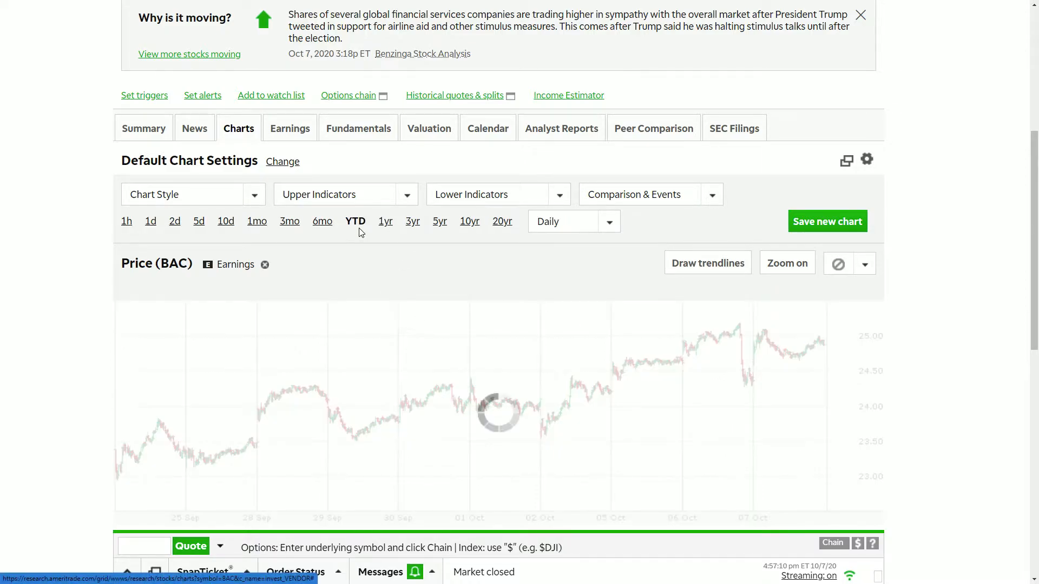
pyautogui.click(355, 222)
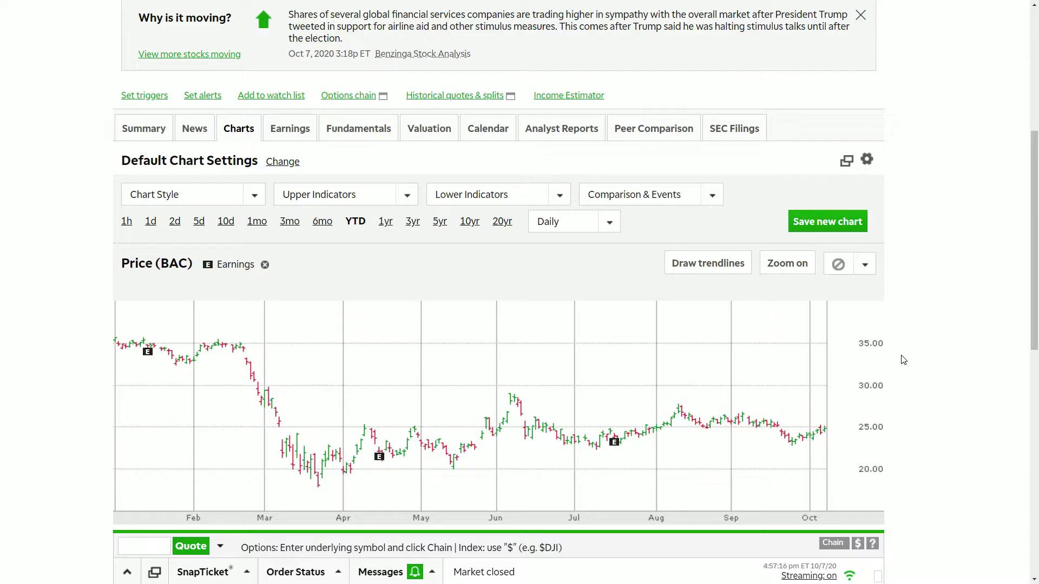
pyautogui.moveTo(906, 362)
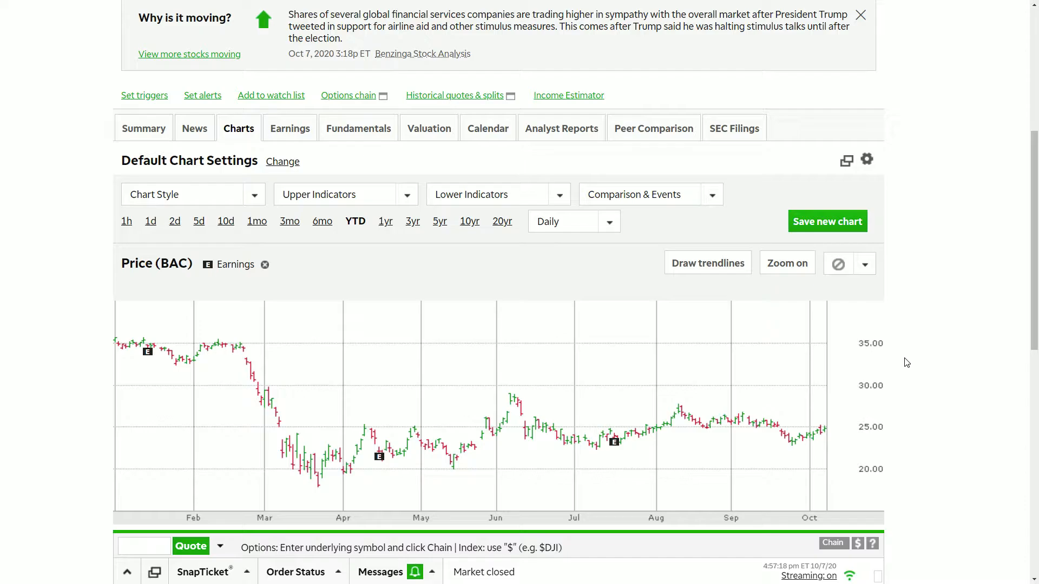
pyautogui.moveTo(909, 365)
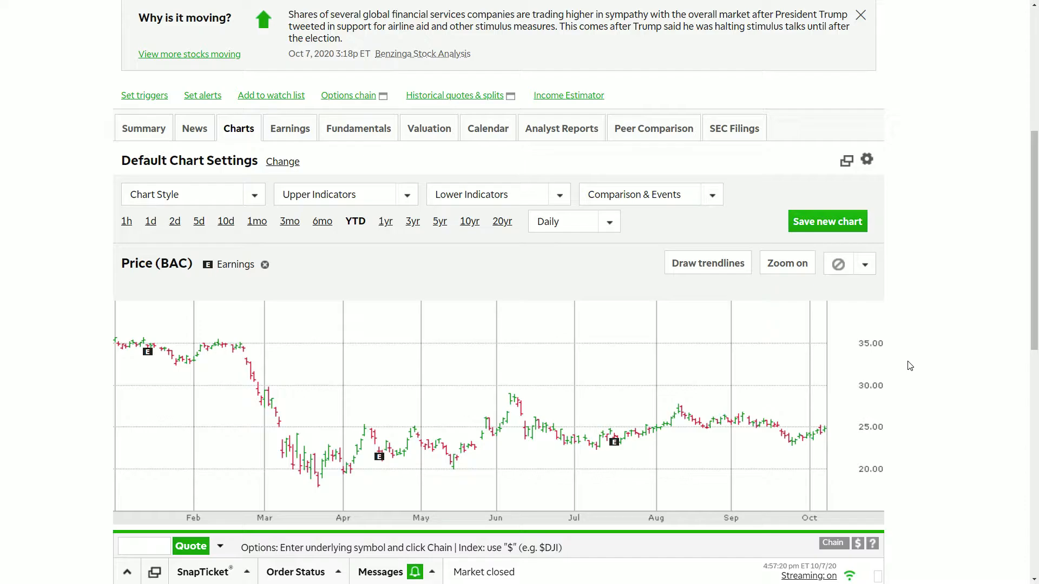
pyautogui.scroll(-3)
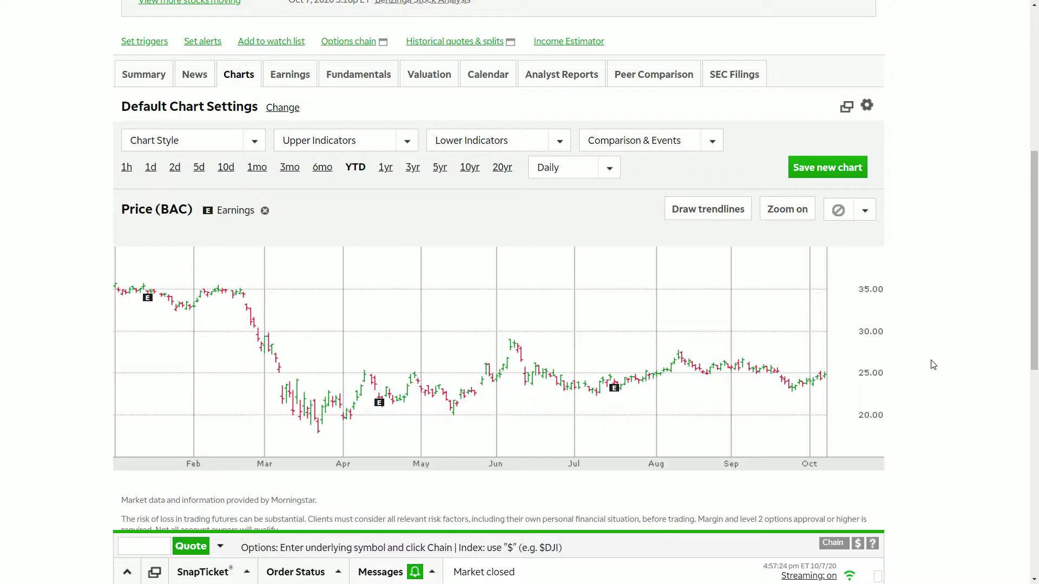
pyautogui.moveTo(923, 375)
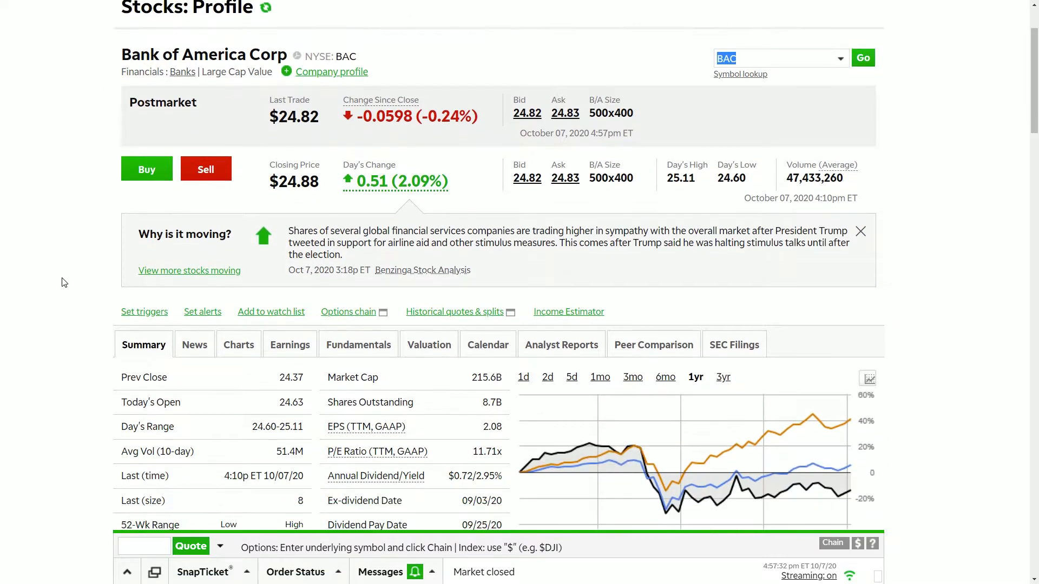
pyautogui.scroll(-3)
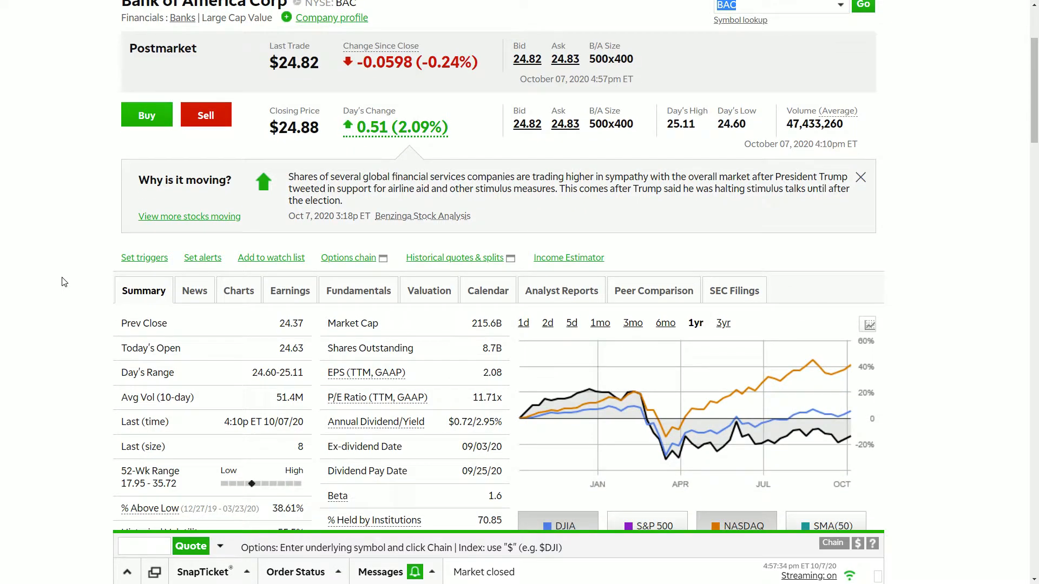
pyautogui.moveTo(405, 311)
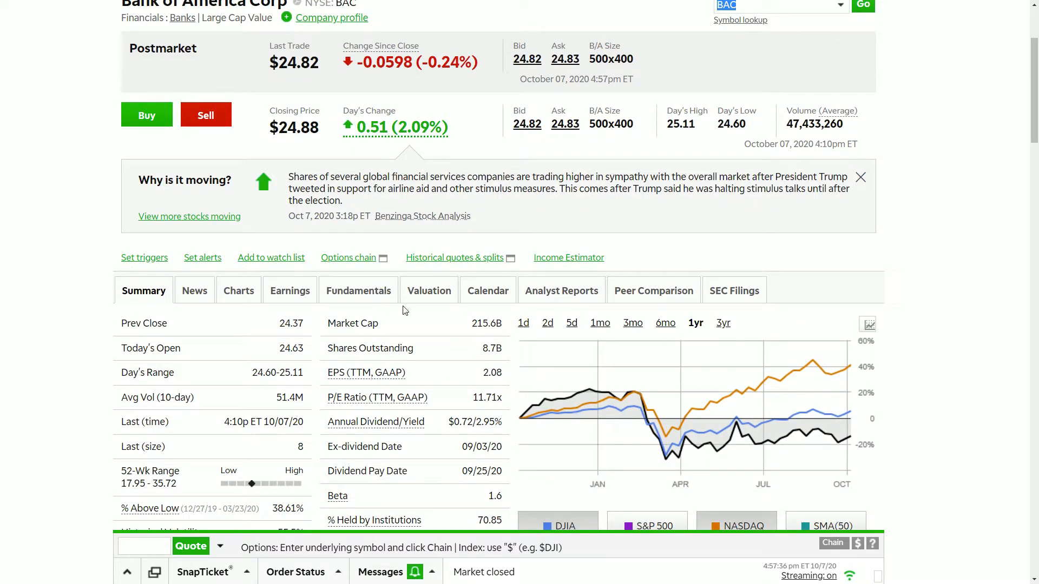
pyautogui.moveTo(487, 433)
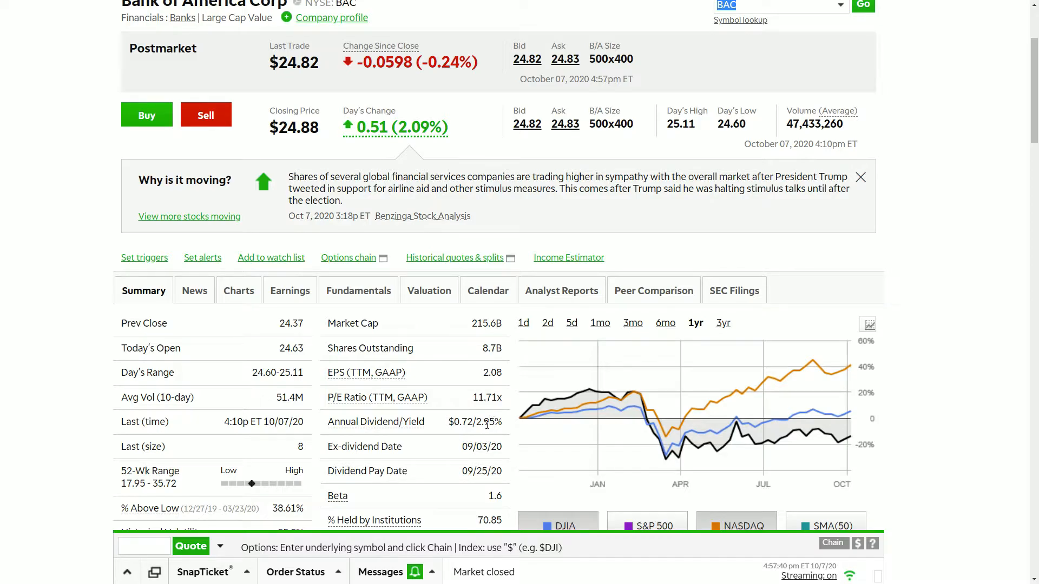
pyautogui.moveTo(499, 417)
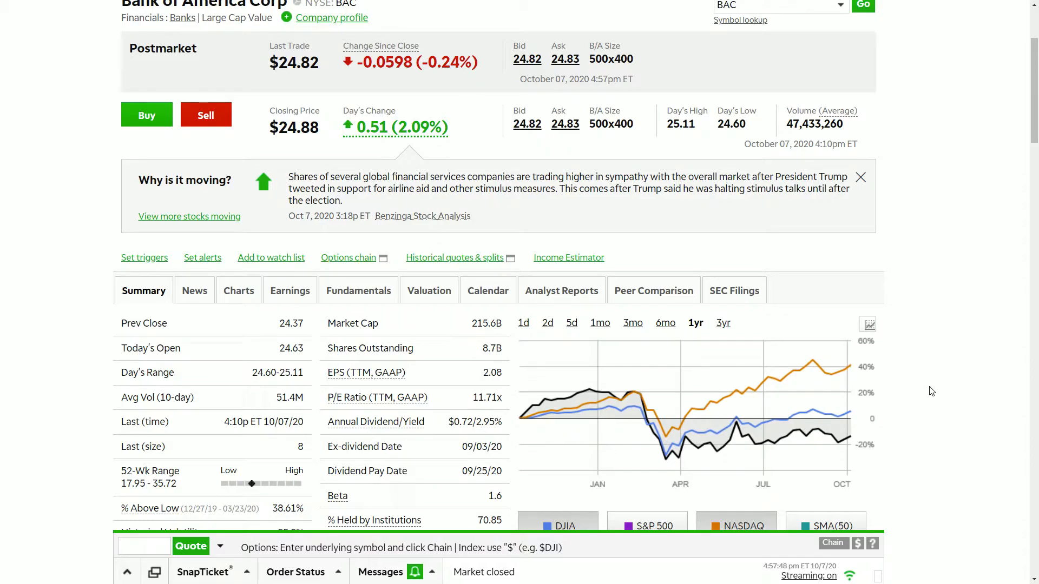
pyautogui.moveTo(943, 391)
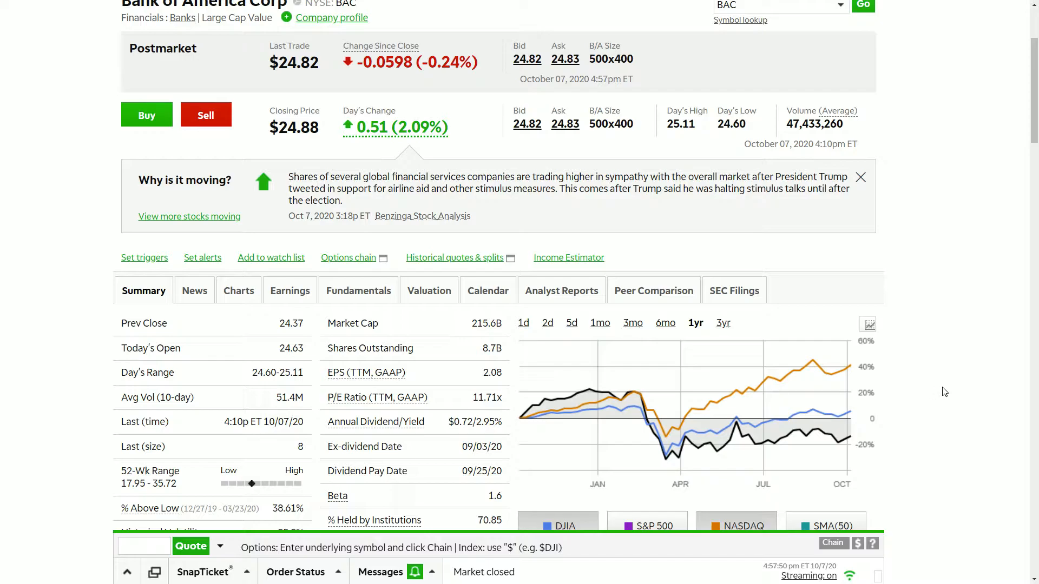
pyautogui.moveTo(938, 396)
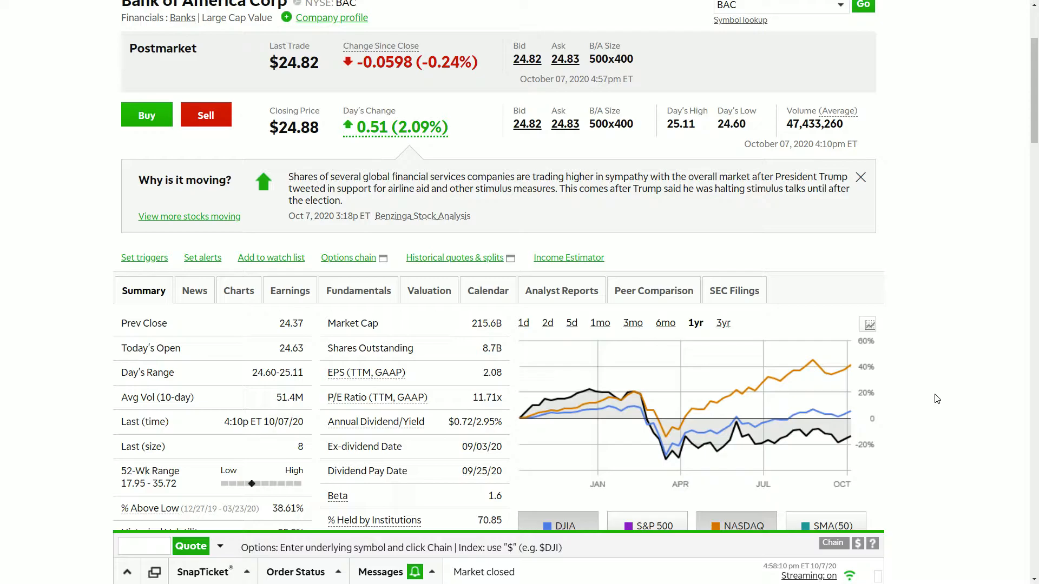
pyautogui.moveTo(614, 266)
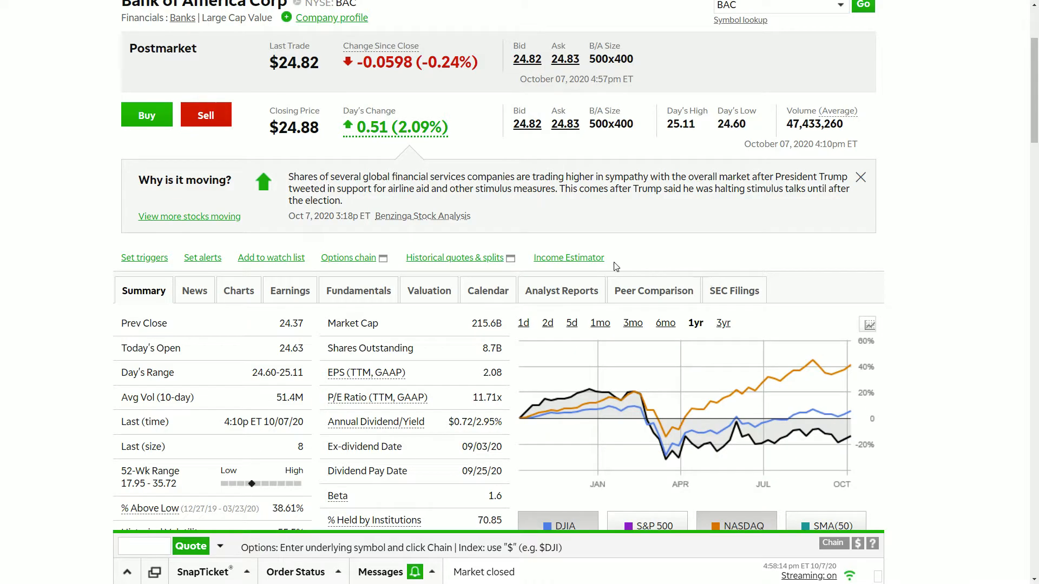
# Step: Estimate BAC's annual dividend income in the Income Estimator, yielding $72
pyautogui.click(568, 257)
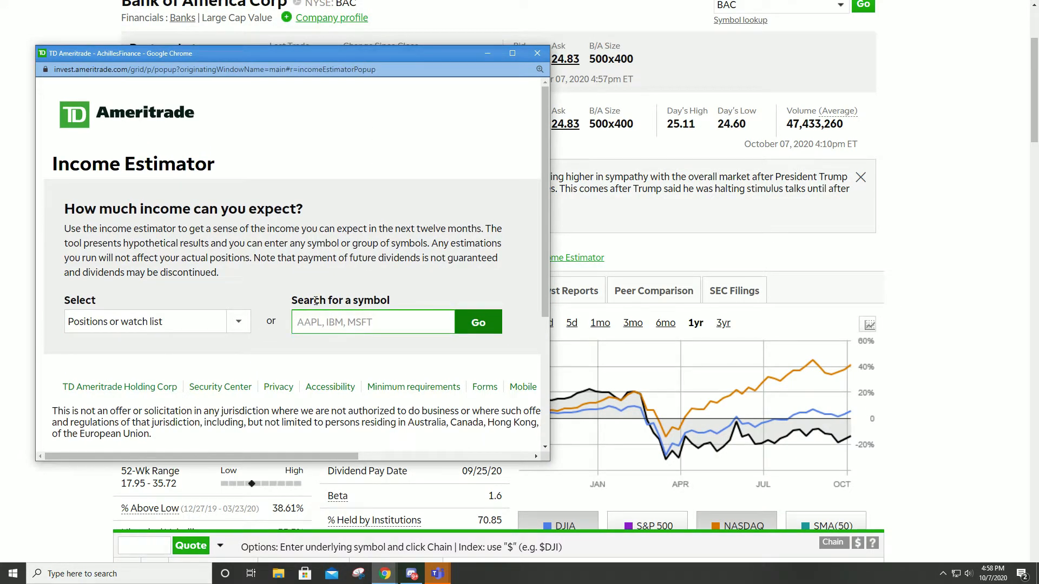
pyautogui.click(477, 322)
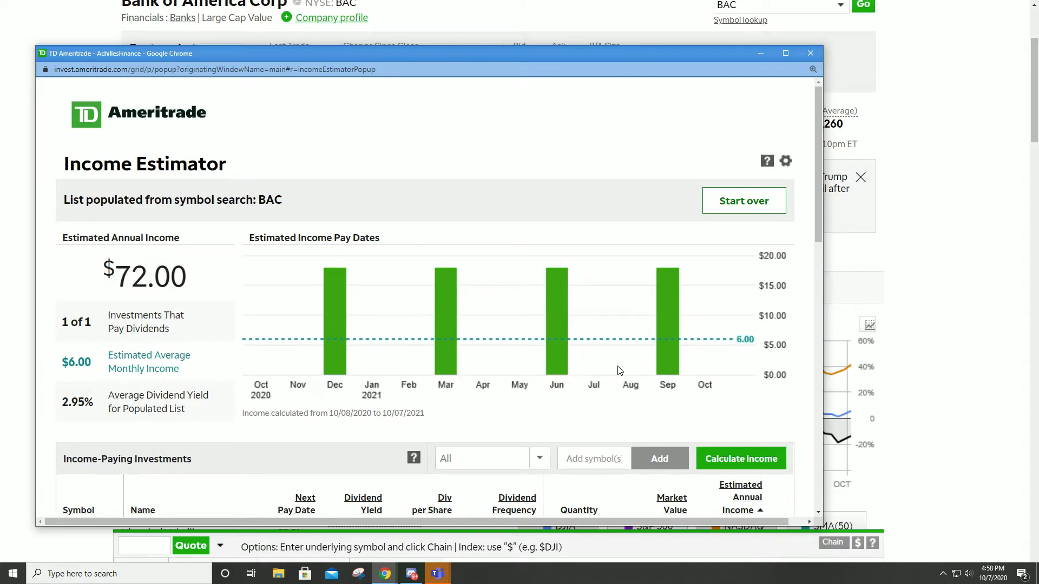
pyautogui.scroll(-3)
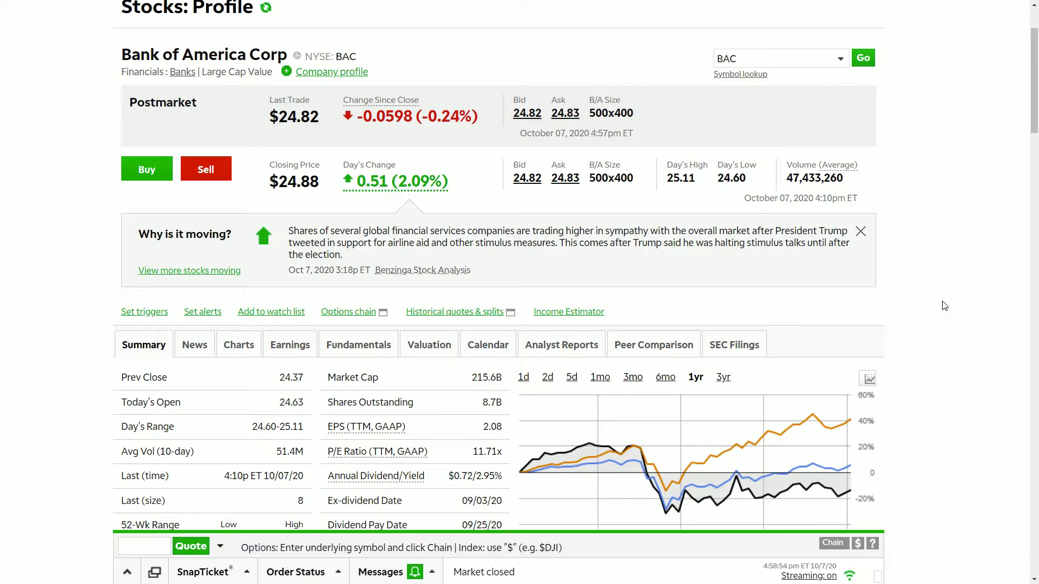
pyautogui.moveTo(968, 399)
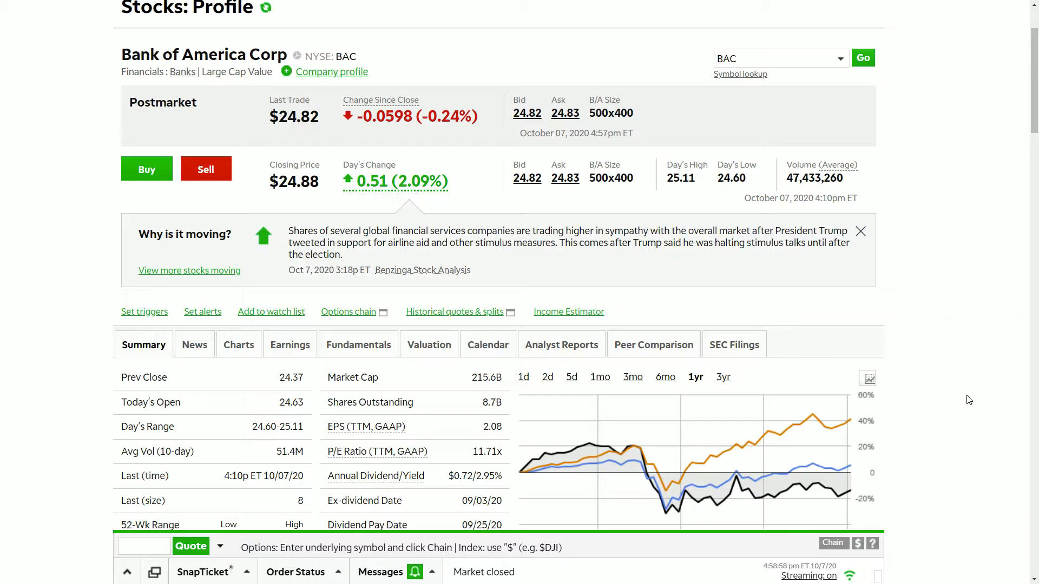
pyautogui.moveTo(950, 336)
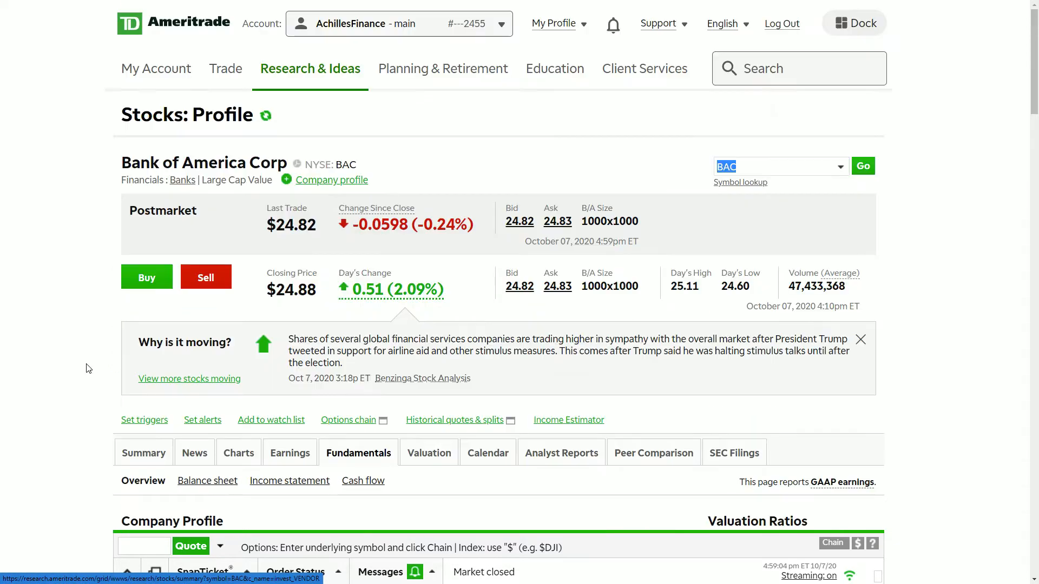
# Step: Look over BAC's quarterly balance sheet charts for net loans, total assets and total debt
pyautogui.scroll(-3)
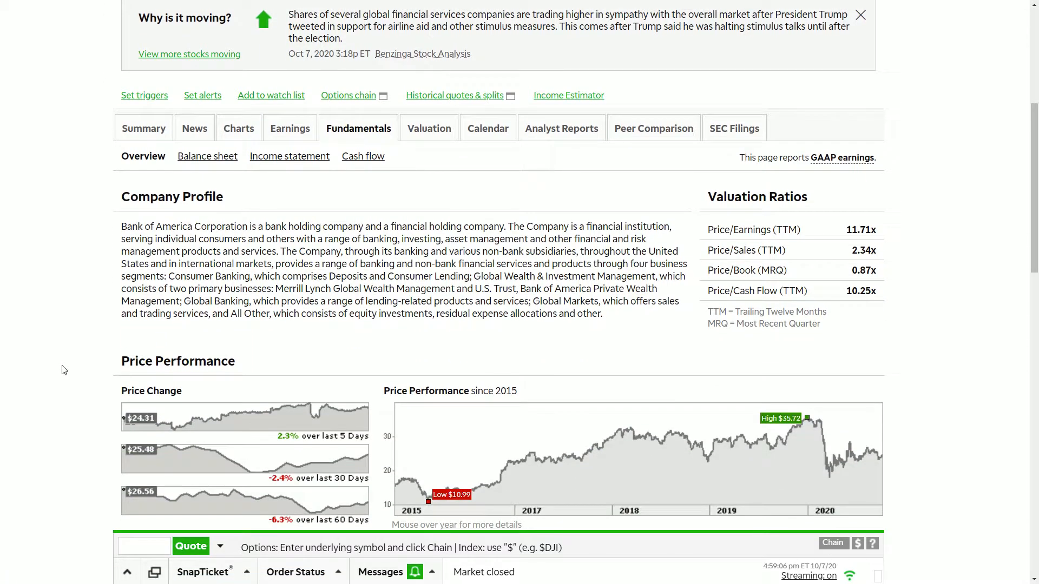
pyautogui.scroll(3)
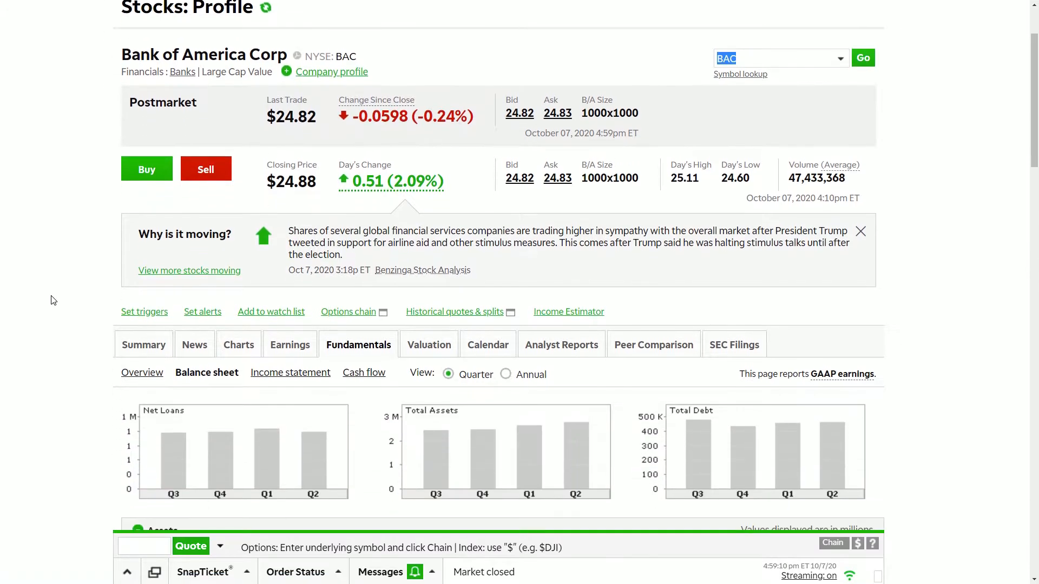
# Step: Scroll through Bank of America's quarterly Assets and Liabilities tables
pyautogui.scroll(-3)
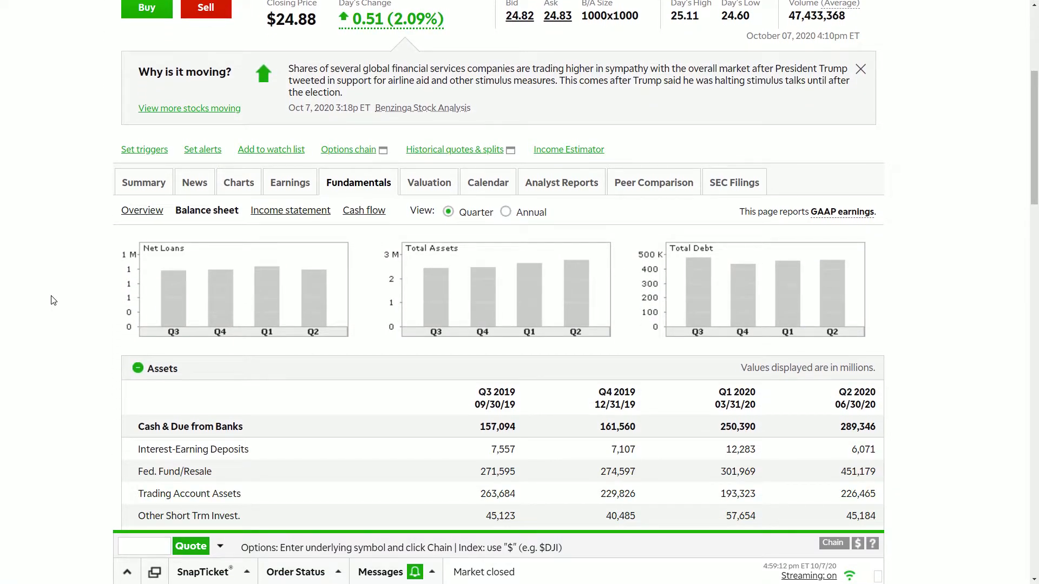
pyautogui.scroll(-3)
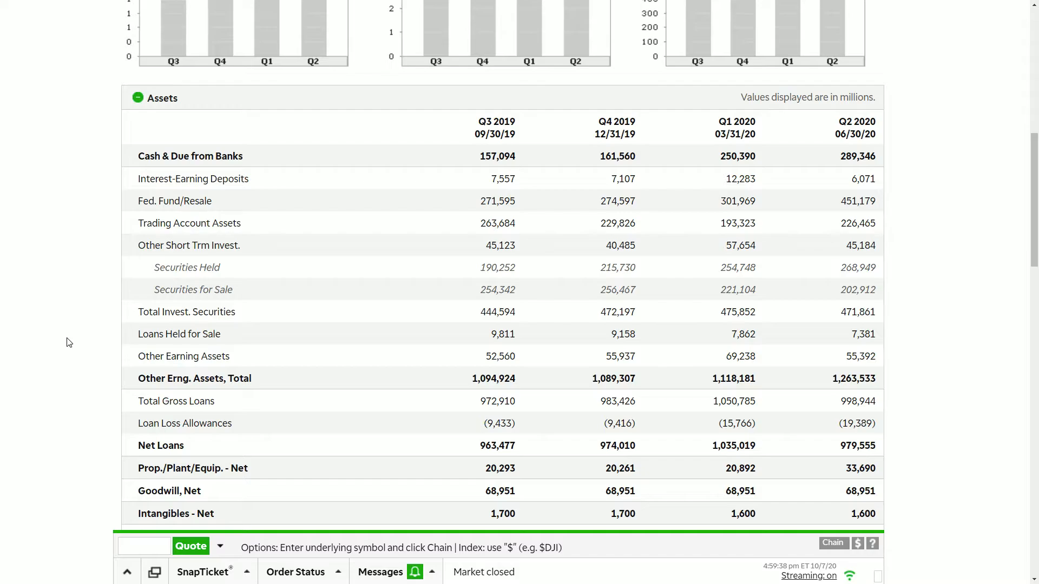
pyautogui.moveTo(242, 402)
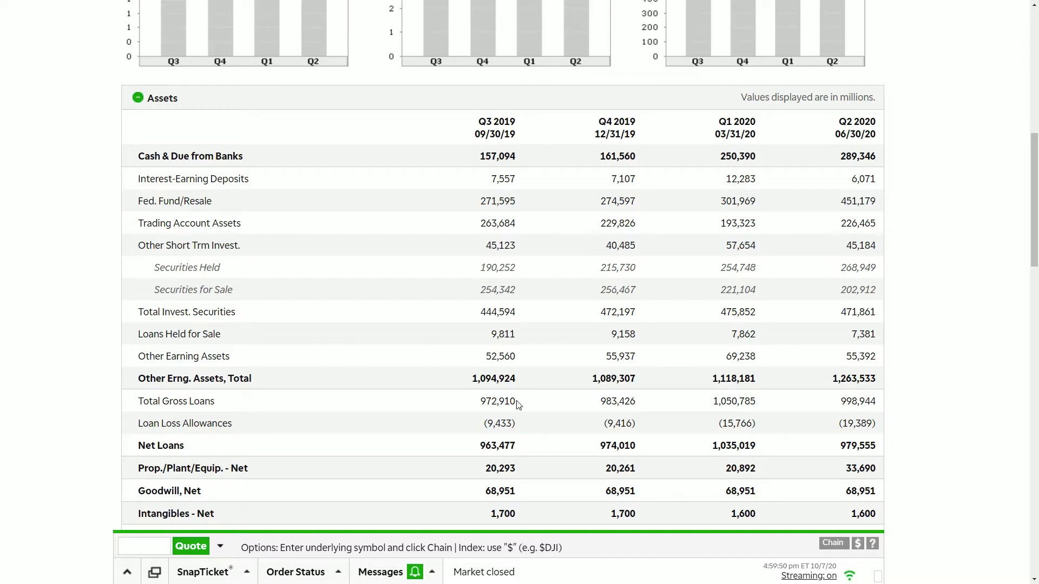
pyautogui.moveTo(381, 401)
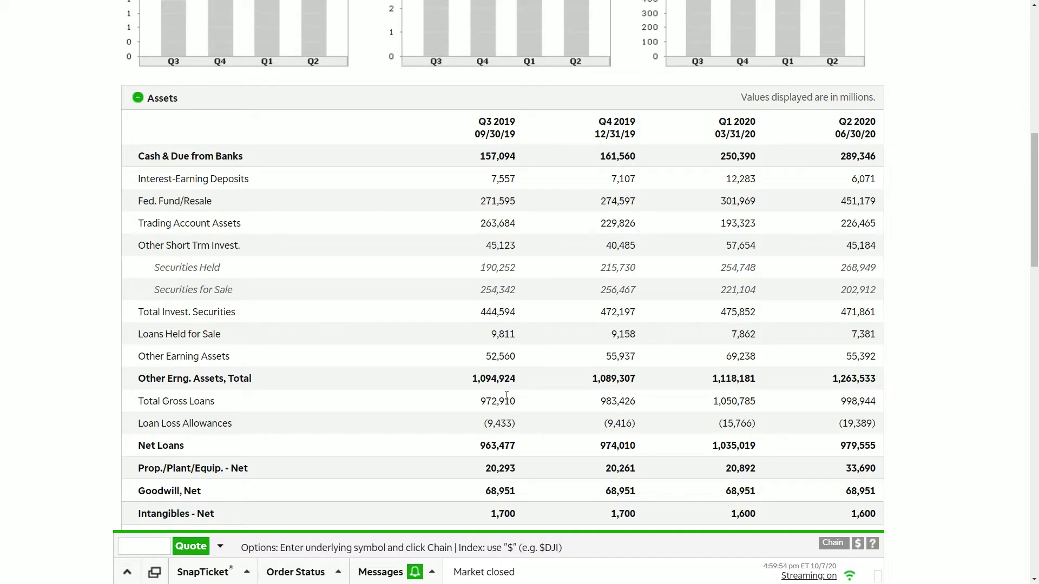
pyautogui.scroll(-3)
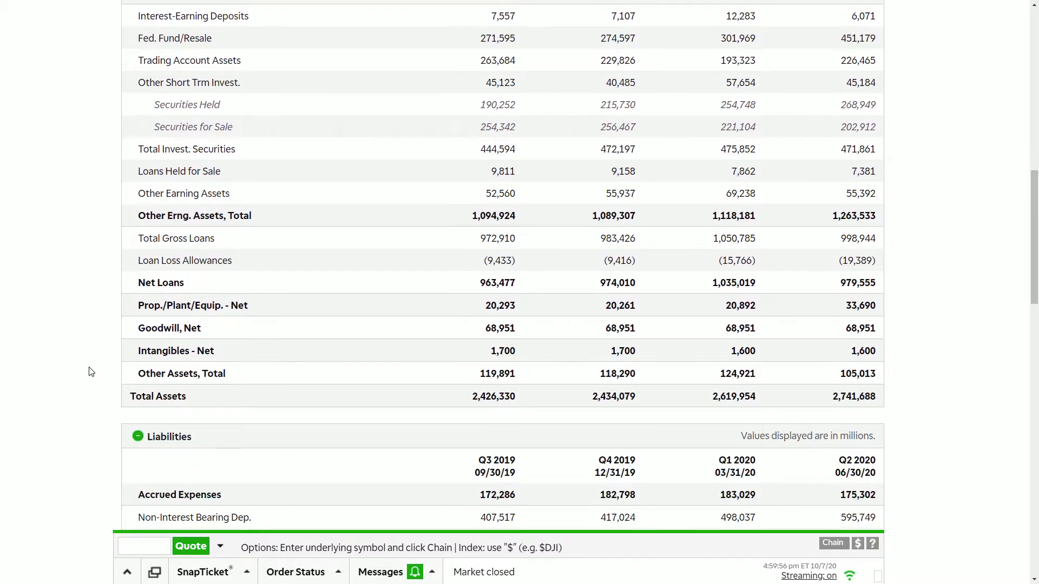
pyautogui.scroll(-3)
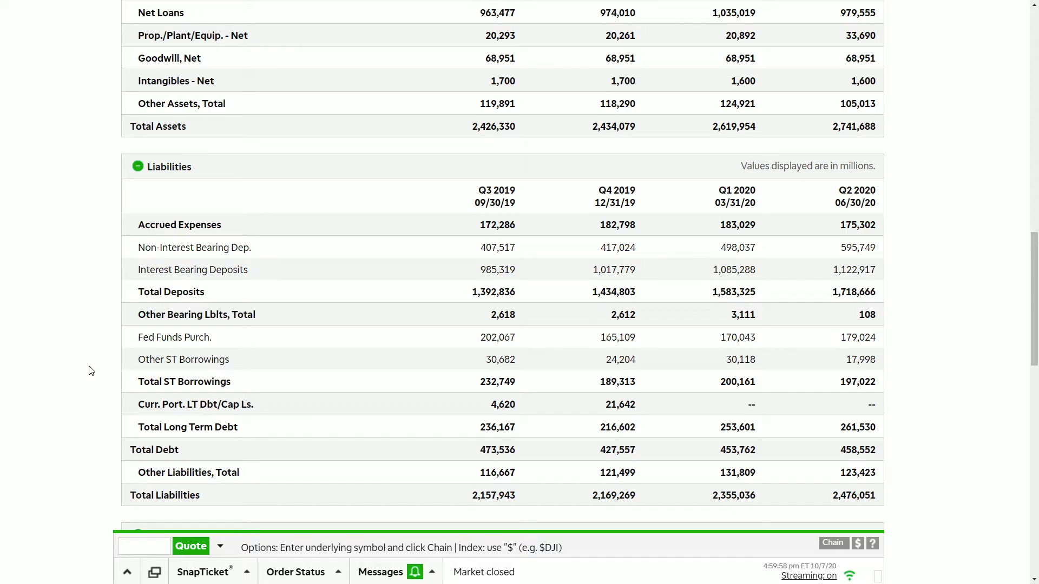
pyautogui.moveTo(87, 342)
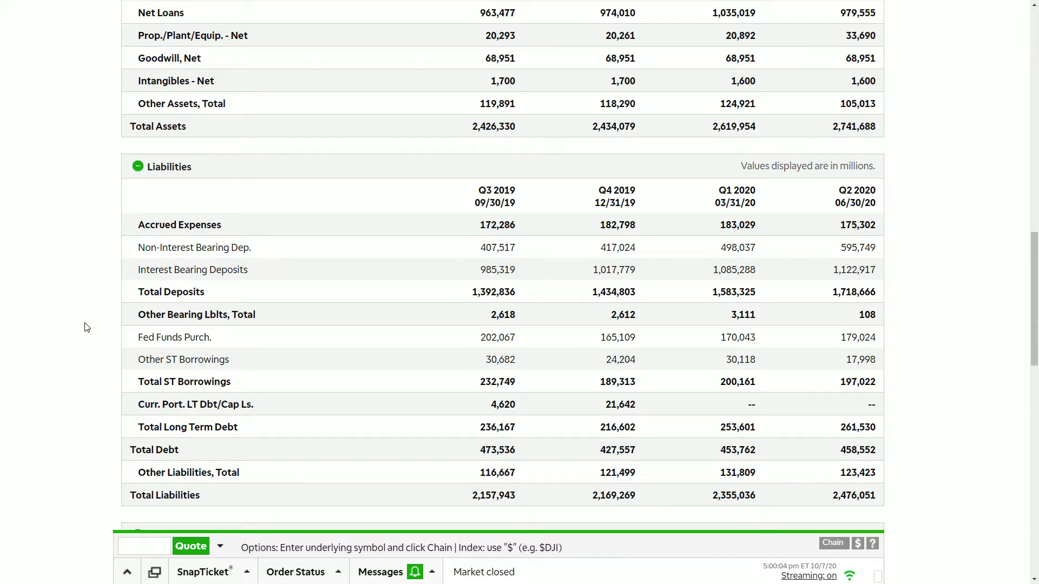
pyautogui.moveTo(448, 240)
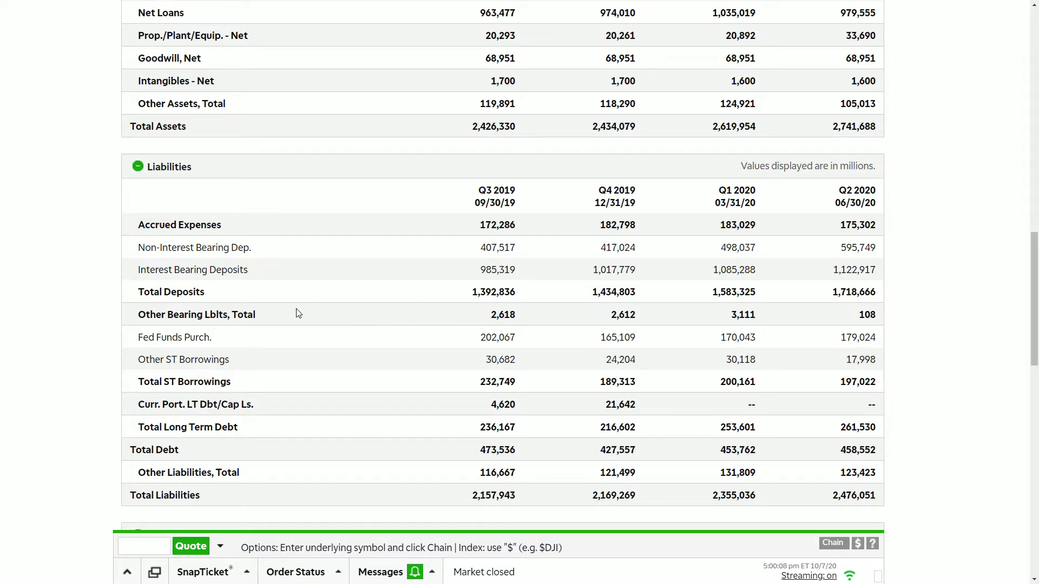
pyautogui.moveTo(69, 297)
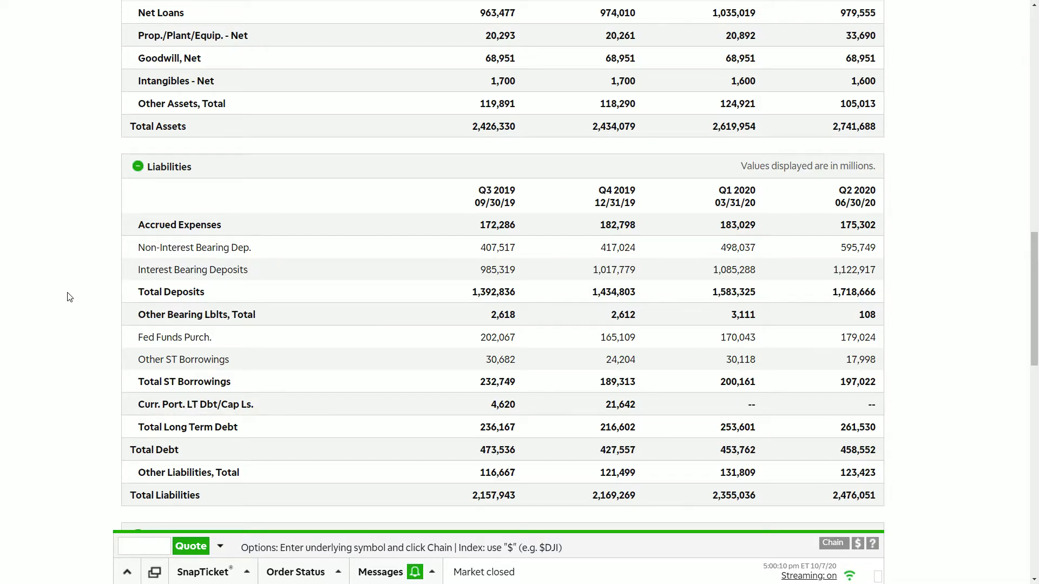
pyautogui.moveTo(836, 297)
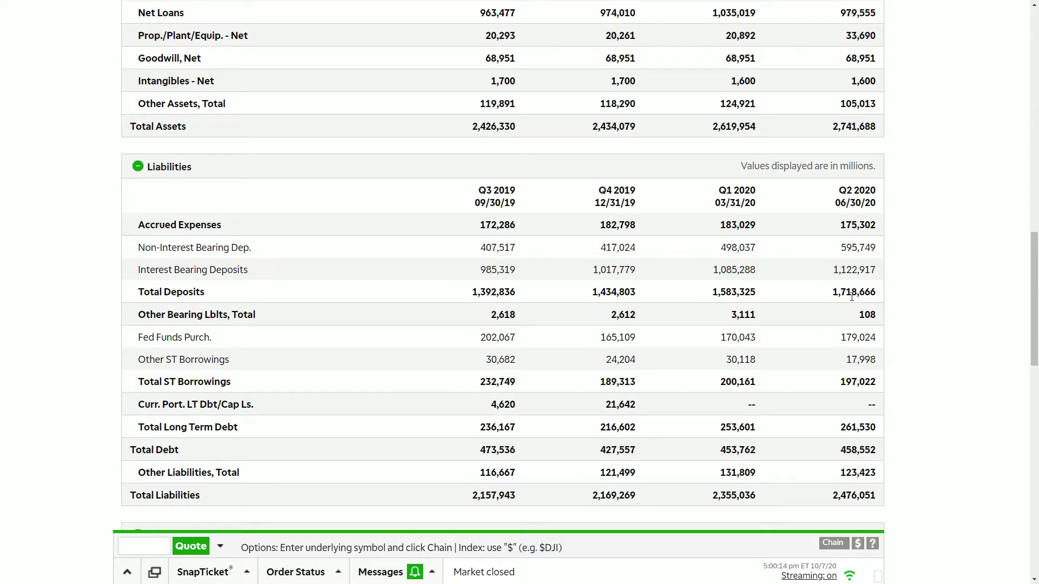
pyautogui.moveTo(808, 310)
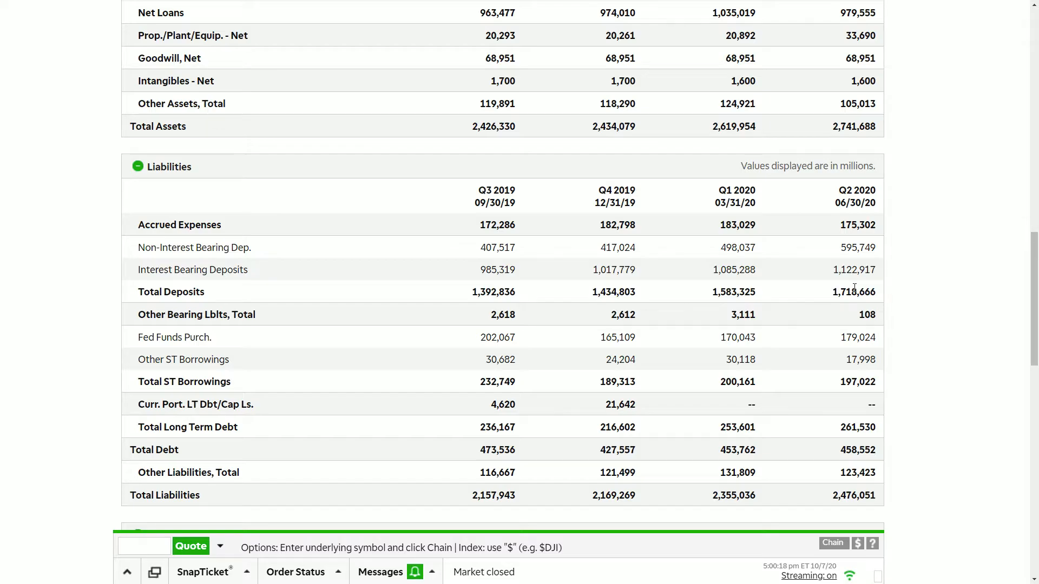
pyautogui.moveTo(879, 300)
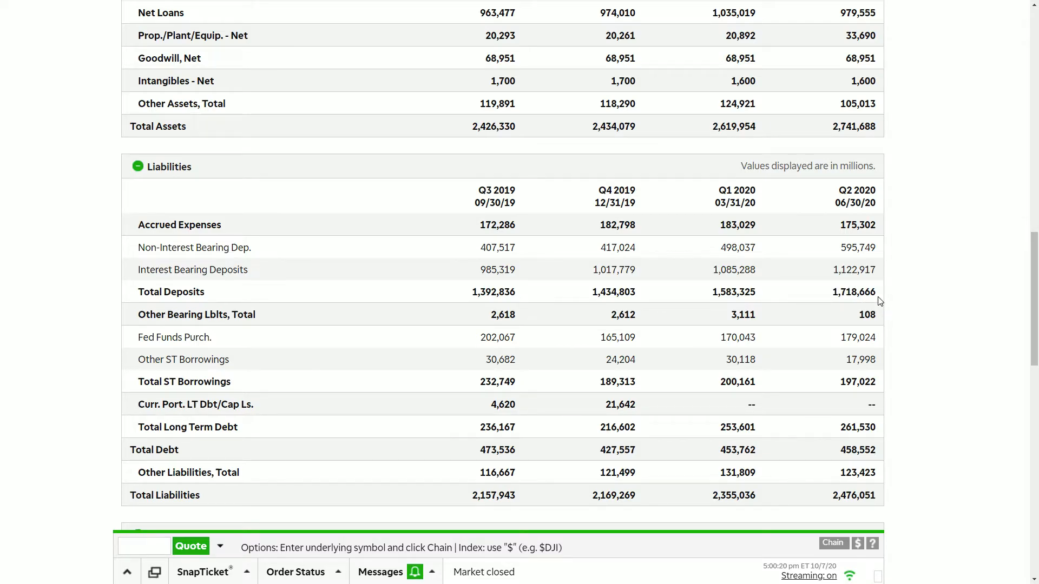
pyautogui.moveTo(643, 306)
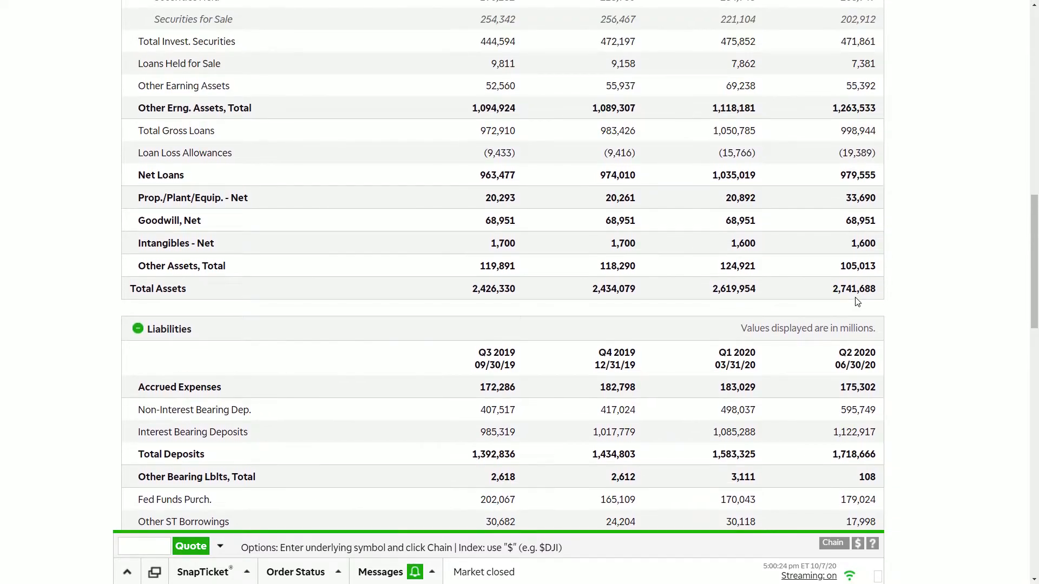
# Step: Return up the page and move to the quarterly cash flow charts
pyautogui.scroll(3)
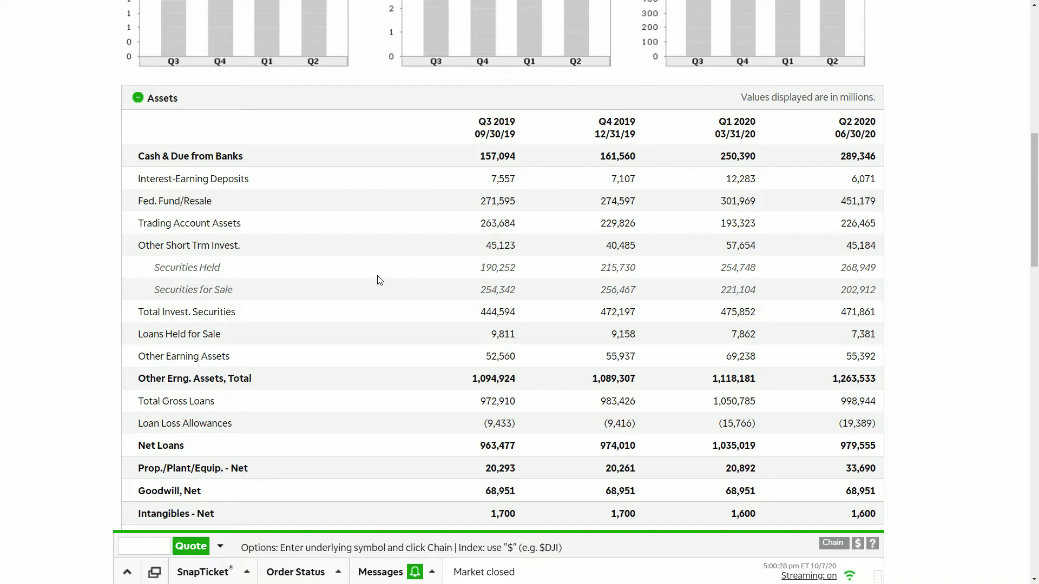
pyautogui.moveTo(693, 408)
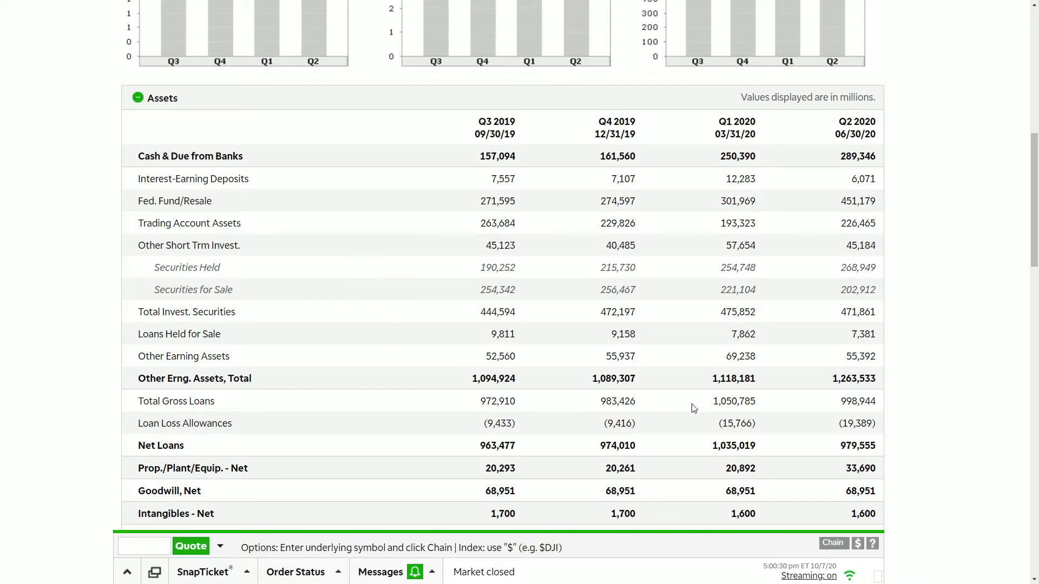
pyautogui.moveTo(865, 402)
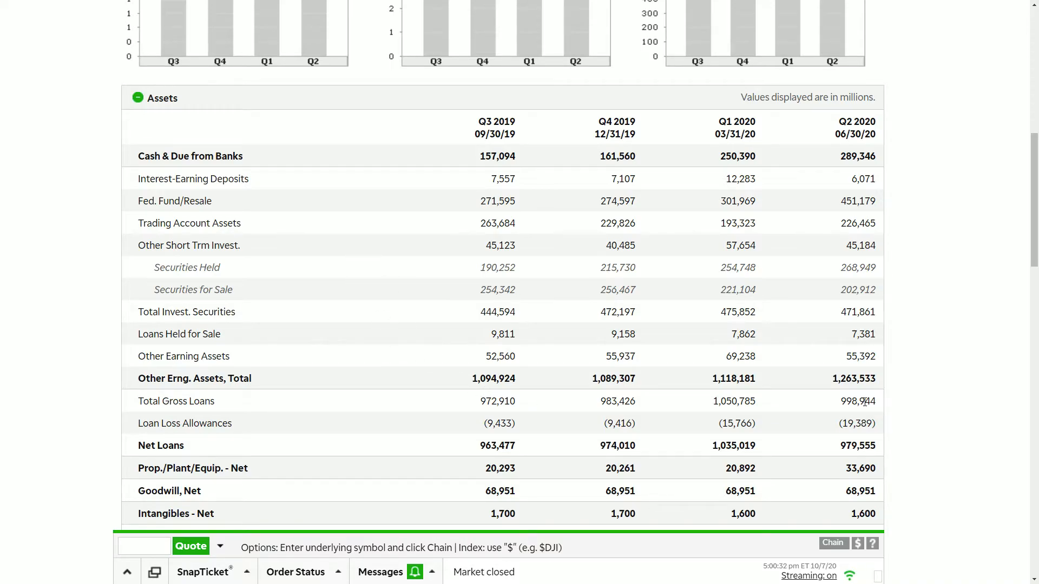
pyautogui.scroll(-3)
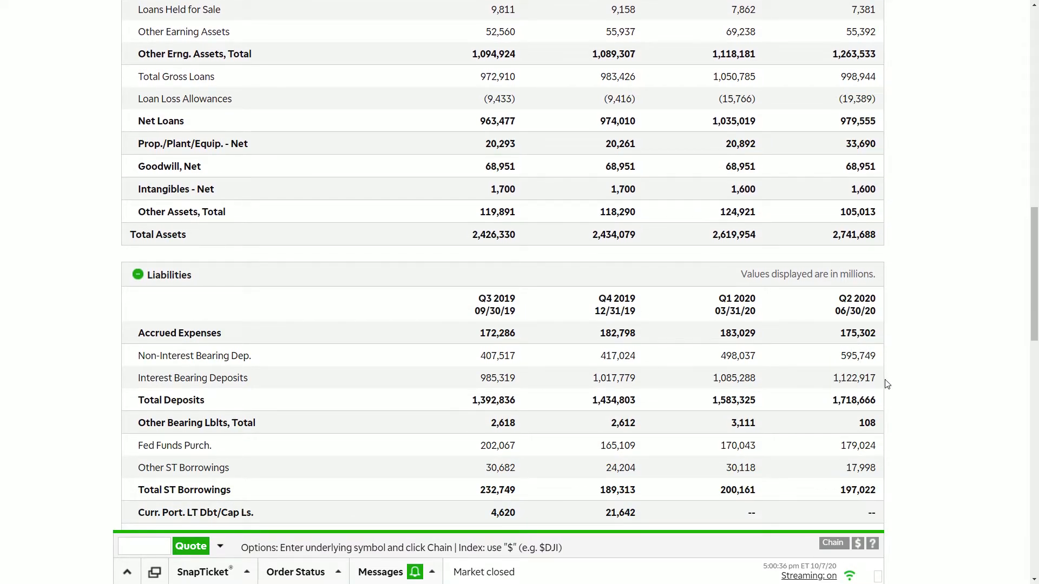
pyautogui.moveTo(879, 410)
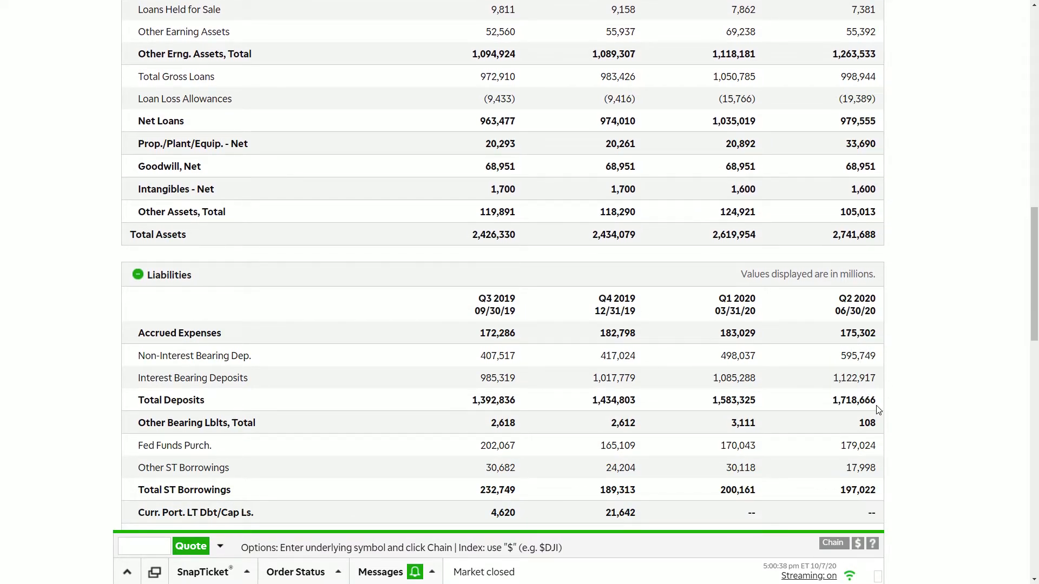
pyautogui.scroll(-3)
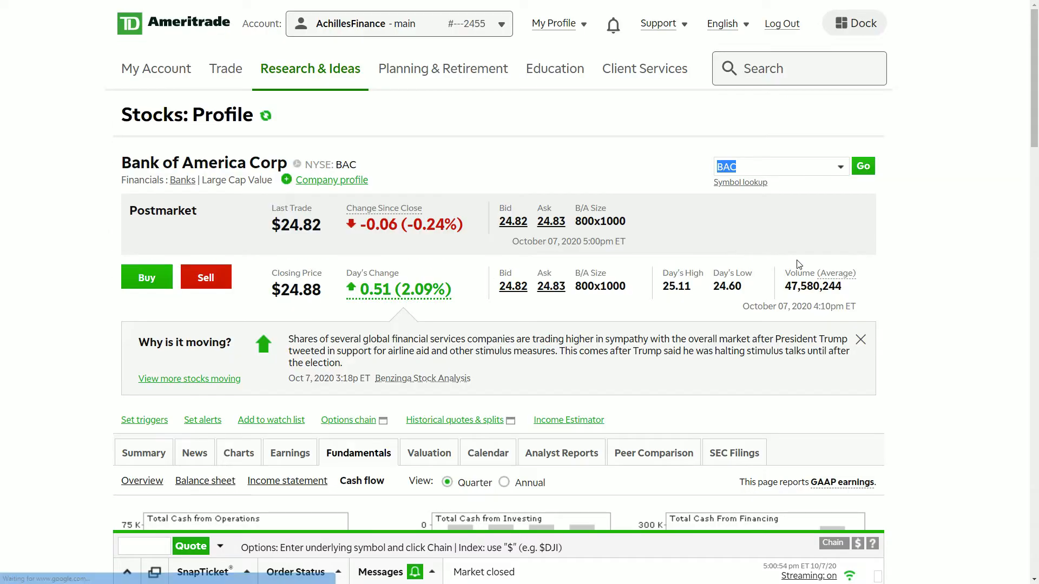
# Step: Scroll to the operating activities table showing Q2 2020 operations cash of $16,037M
pyautogui.scroll(-3)
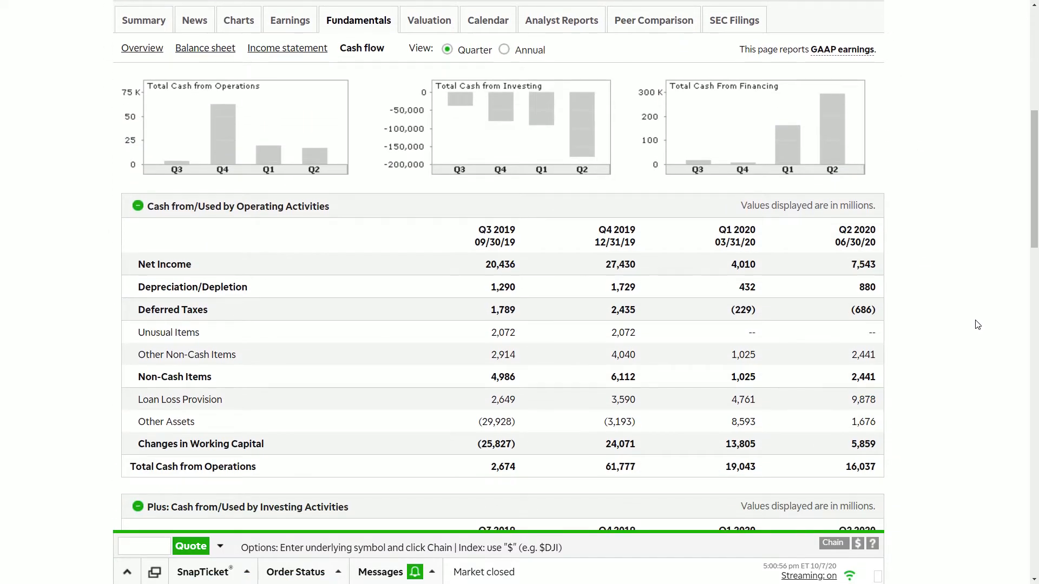
pyautogui.moveTo(962, 337)
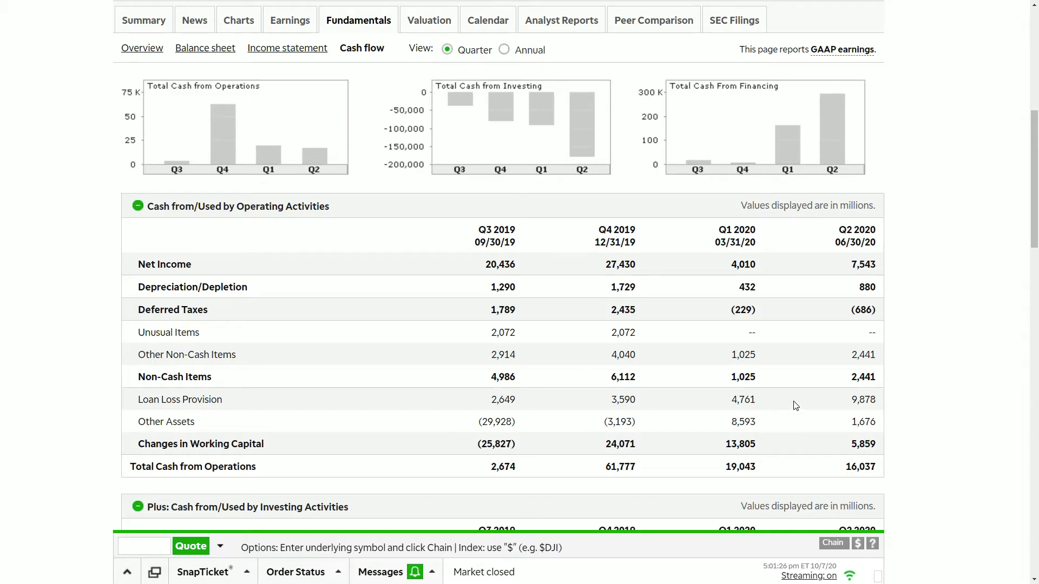
pyautogui.moveTo(782, 401)
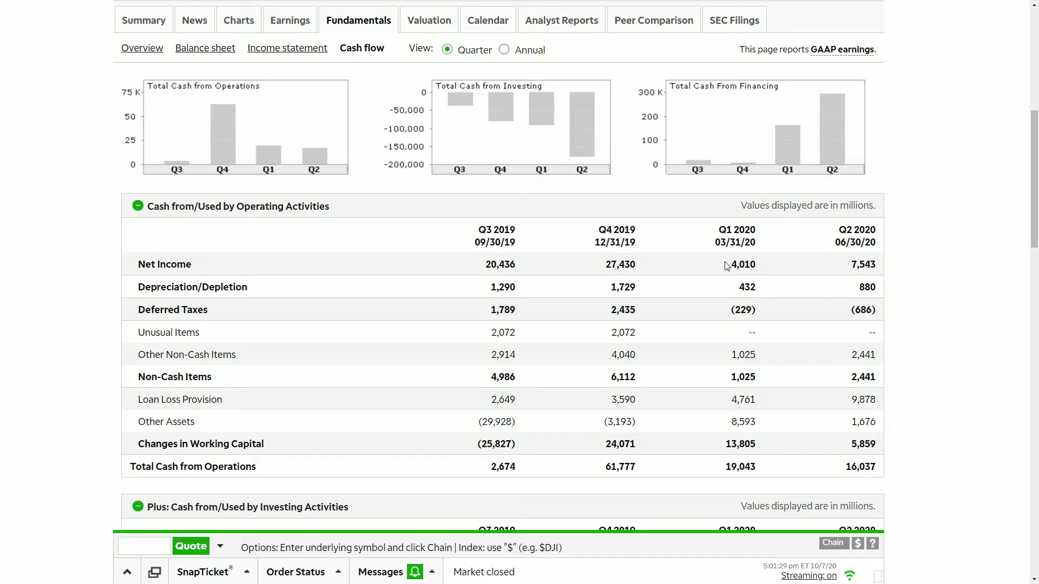
pyautogui.moveTo(827, 399)
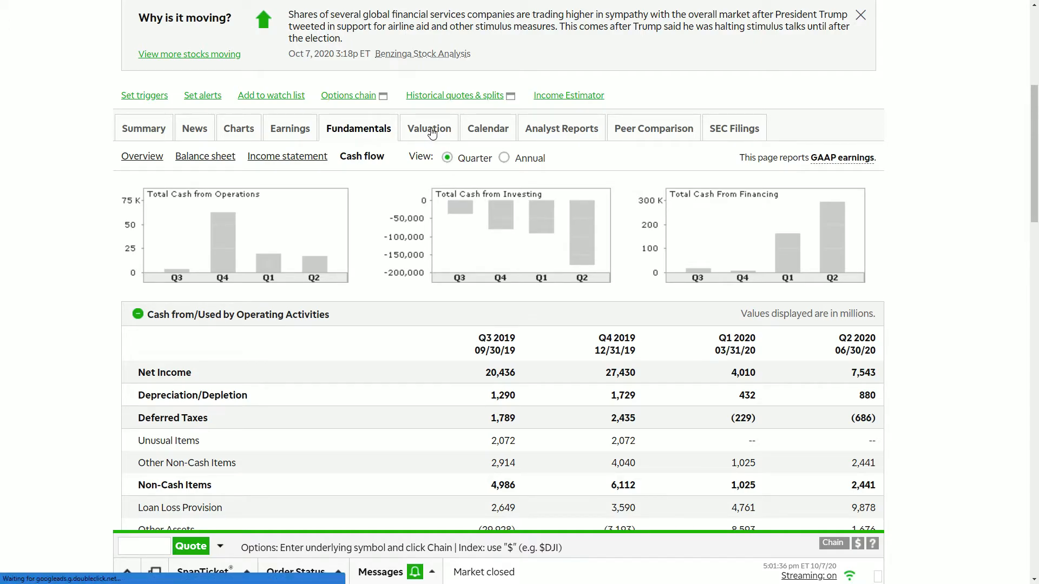
# Step: Open BAC's valuation ratios versus the banks industry, including 9.63x PEG against 0.42x
pyautogui.click(428, 128)
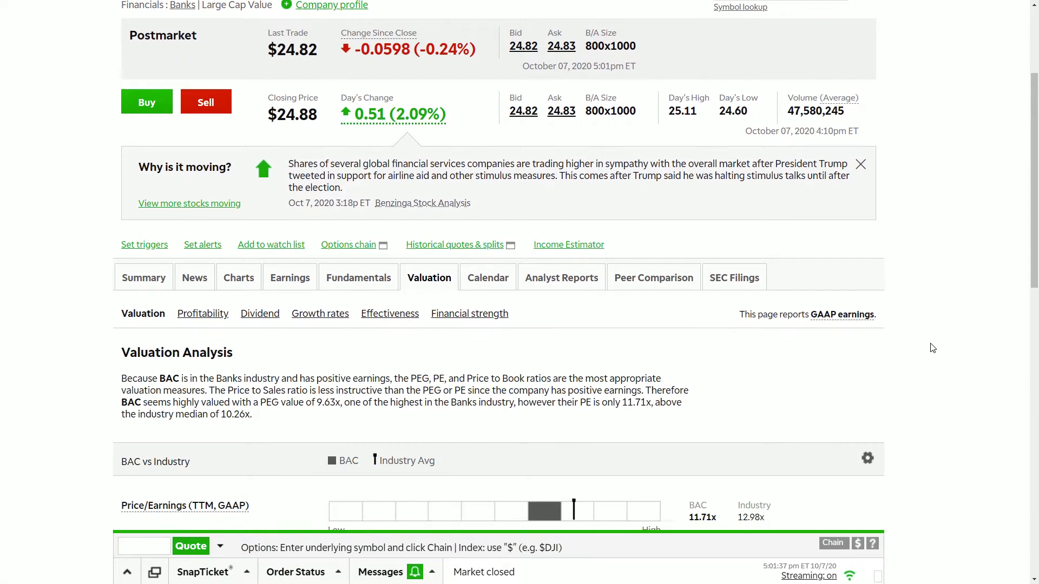
pyautogui.scroll(-3)
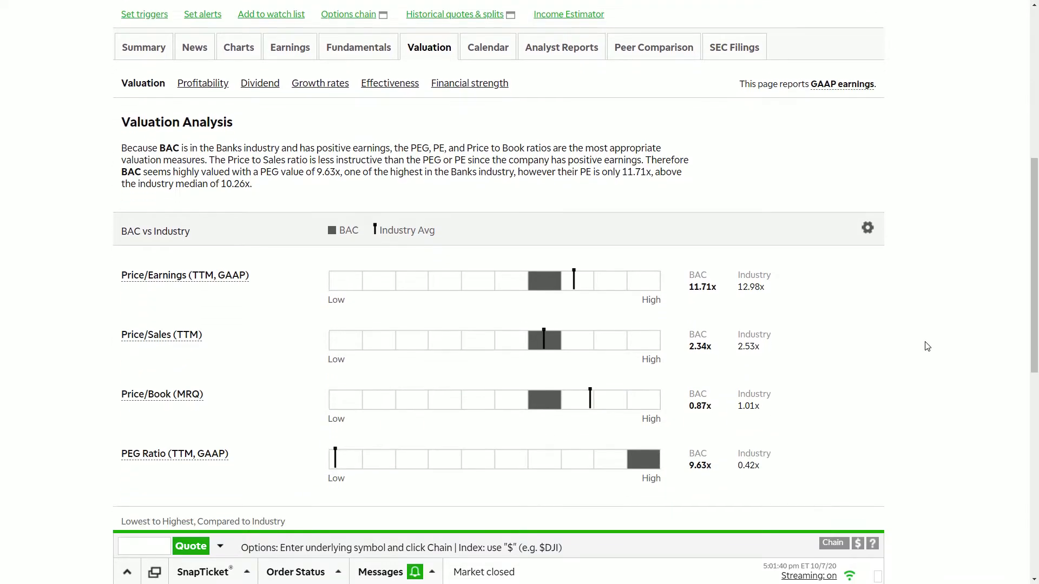
pyautogui.scroll(-3)
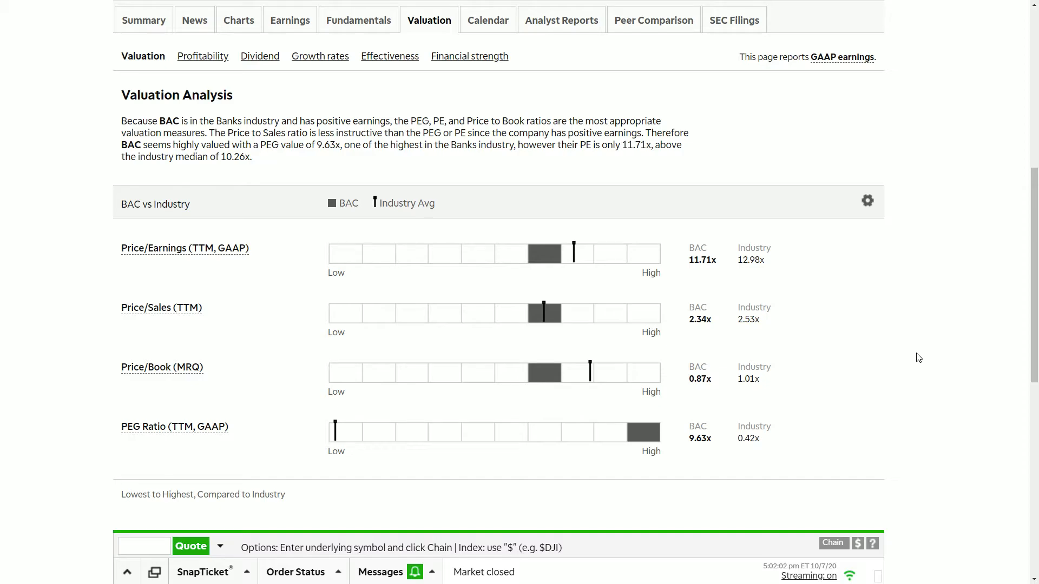
pyautogui.moveTo(499, 36)
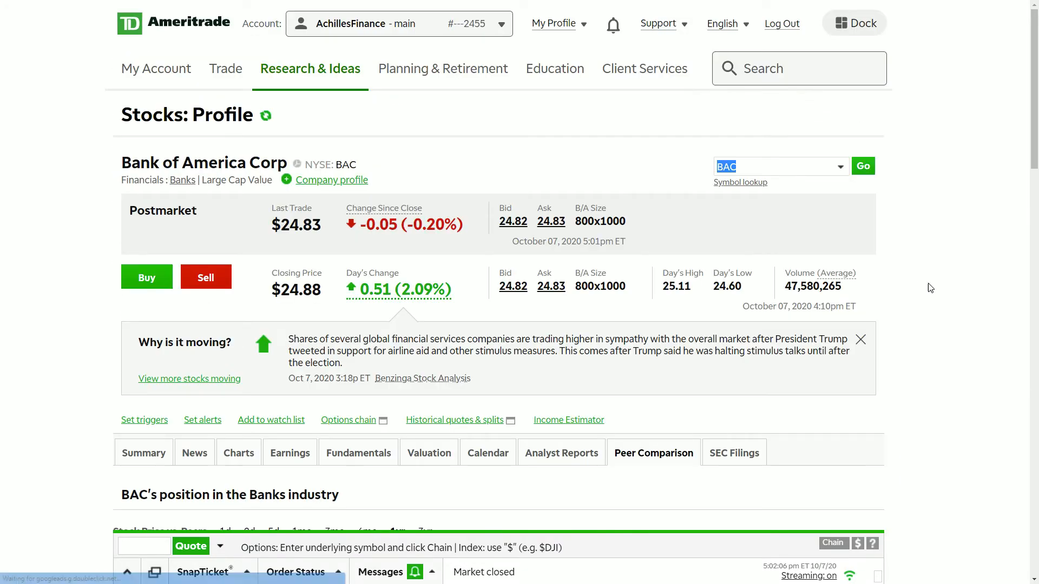
pyautogui.scroll(-3)
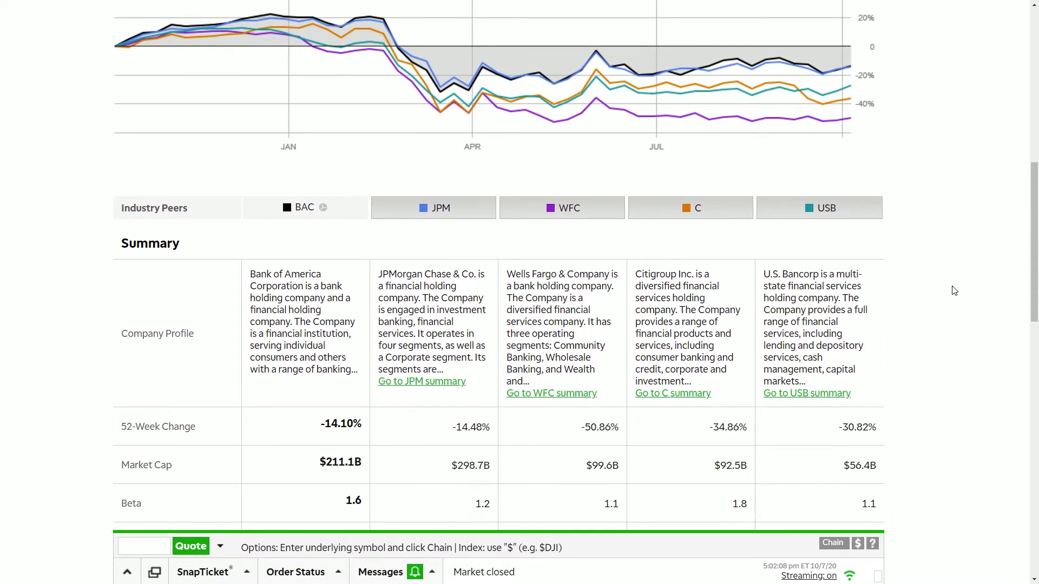
pyautogui.scroll(-3)
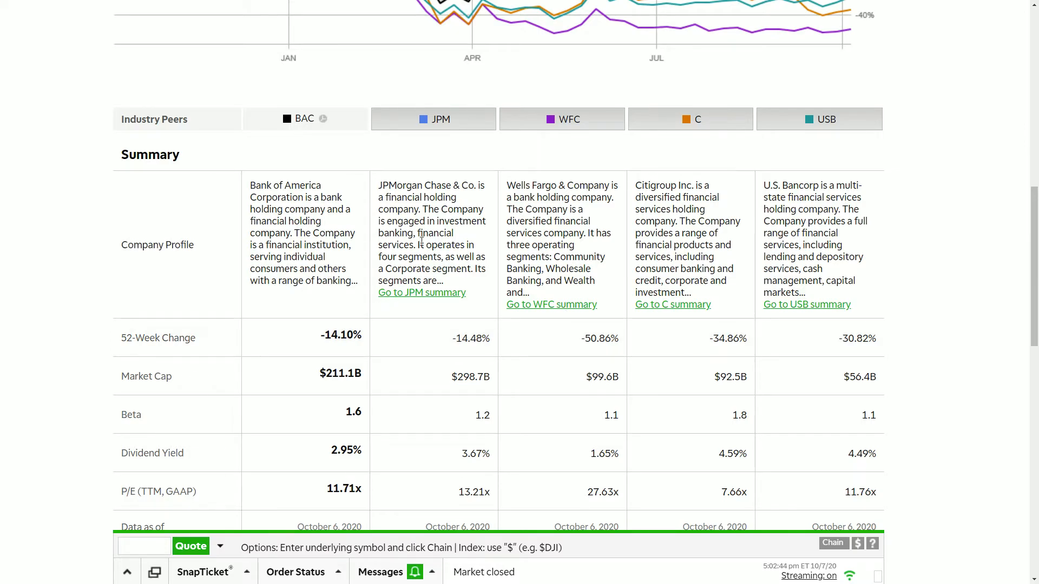
pyautogui.moveTo(245, 315)
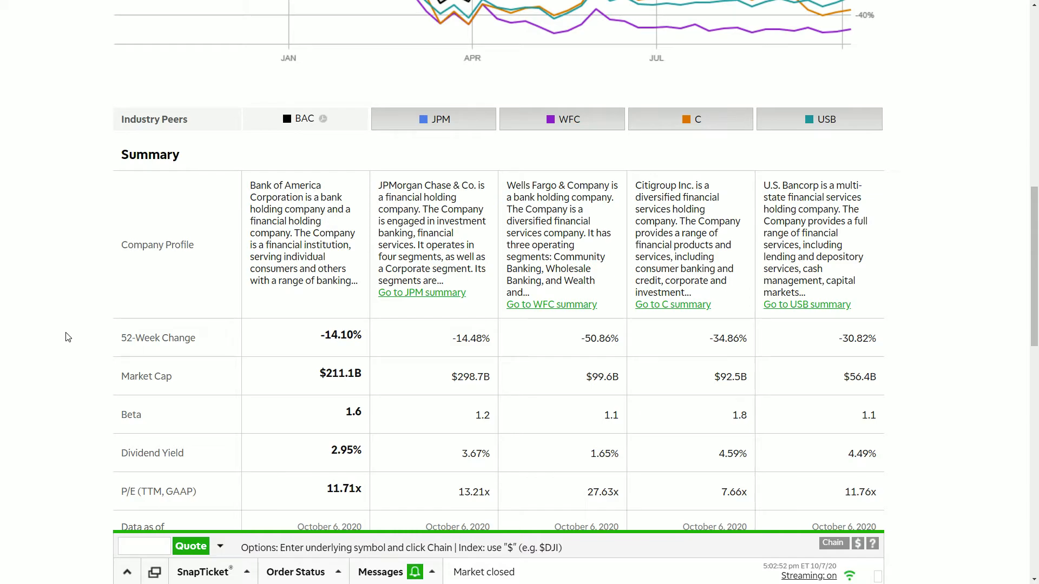
pyautogui.moveTo(56, 352)
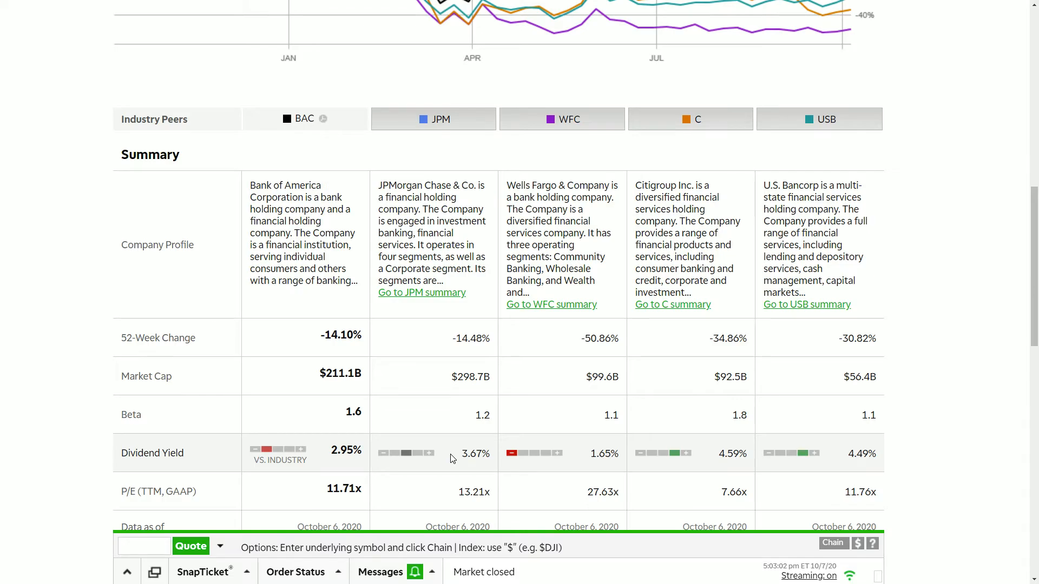
pyautogui.moveTo(712, 463)
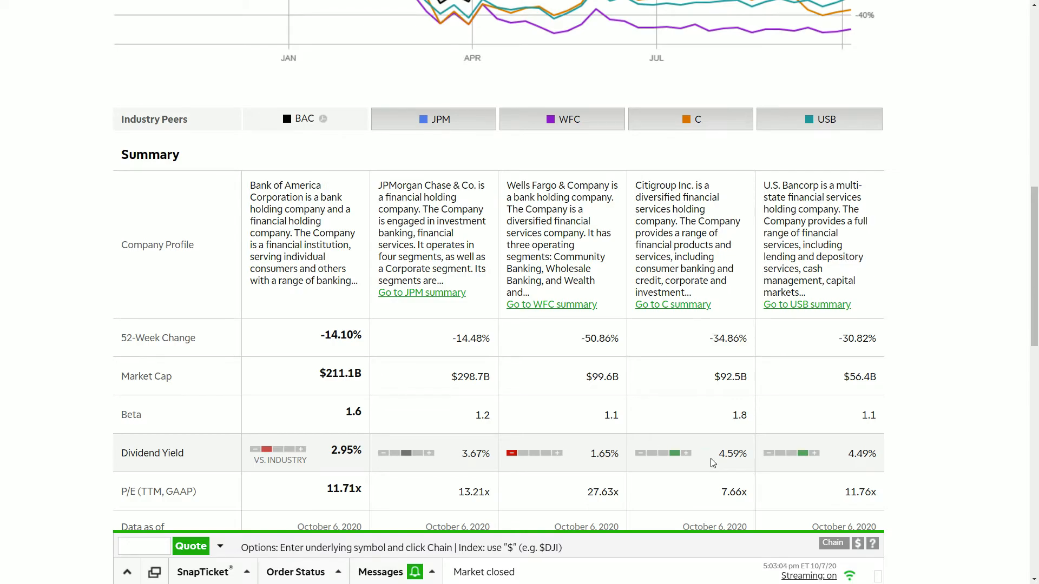
pyautogui.moveTo(719, 468)
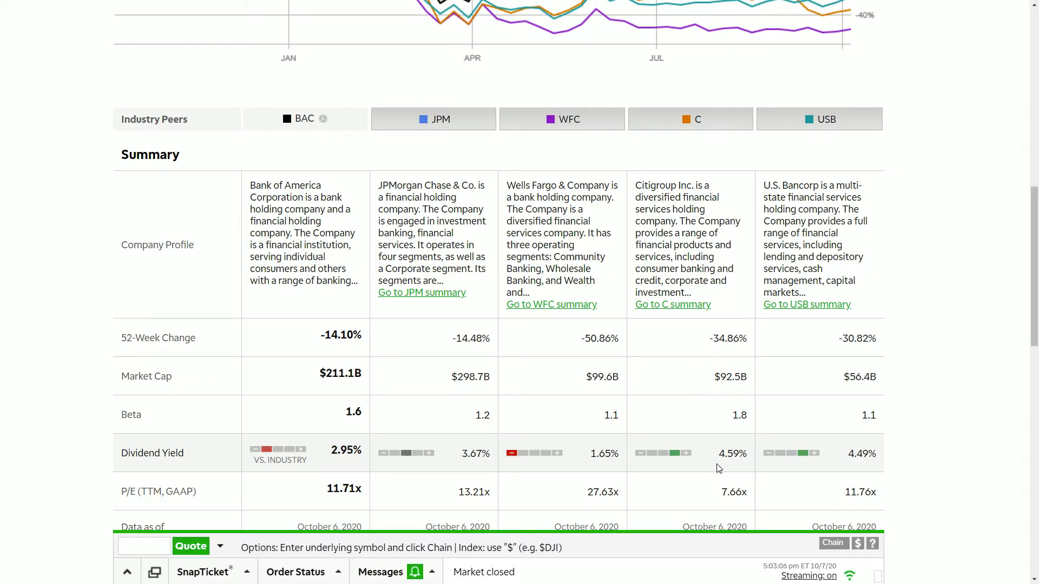
pyautogui.moveTo(841, 470)
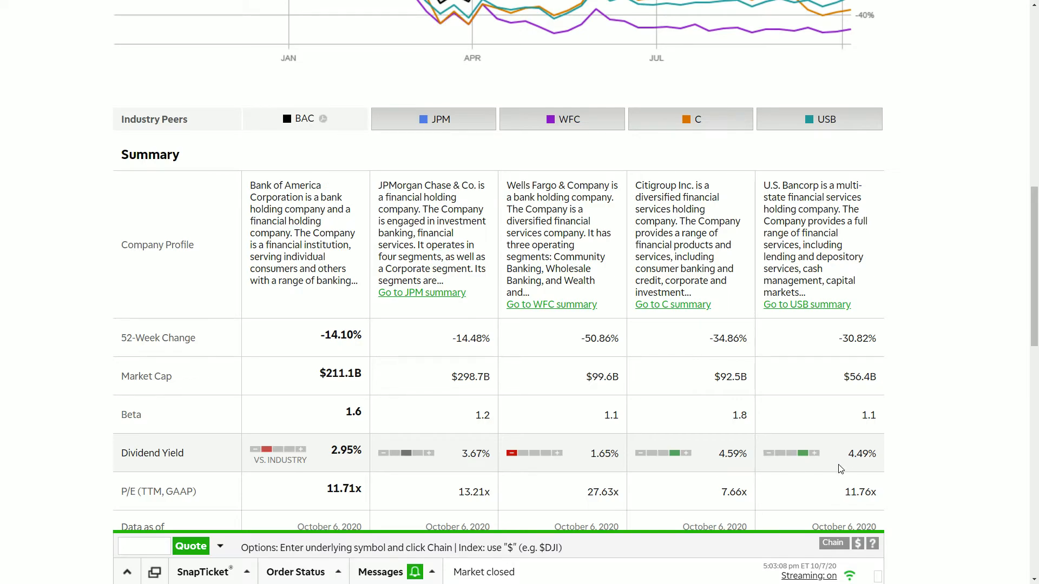
pyautogui.scroll(-3)
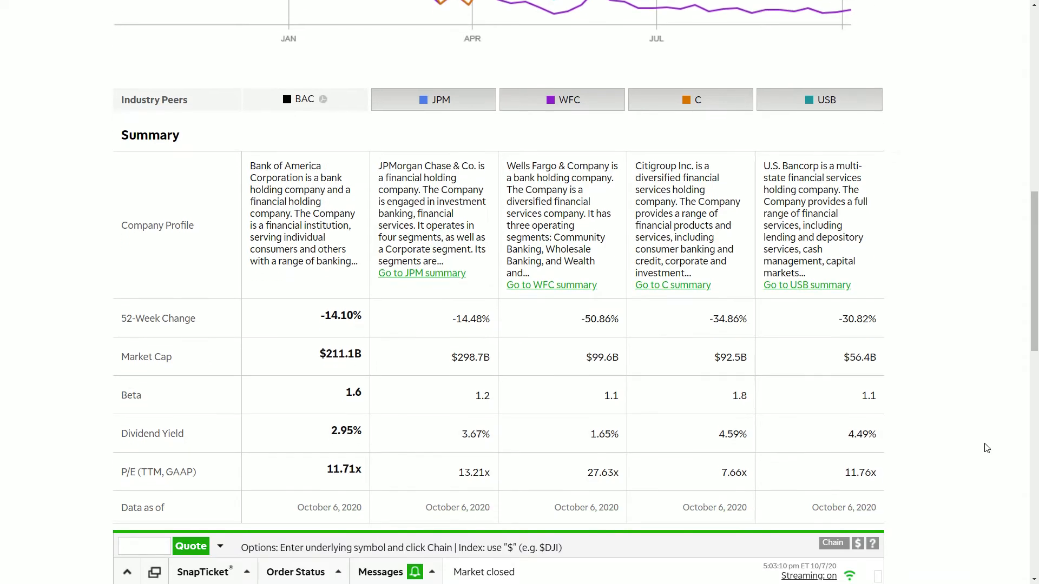
pyautogui.scroll(-3)
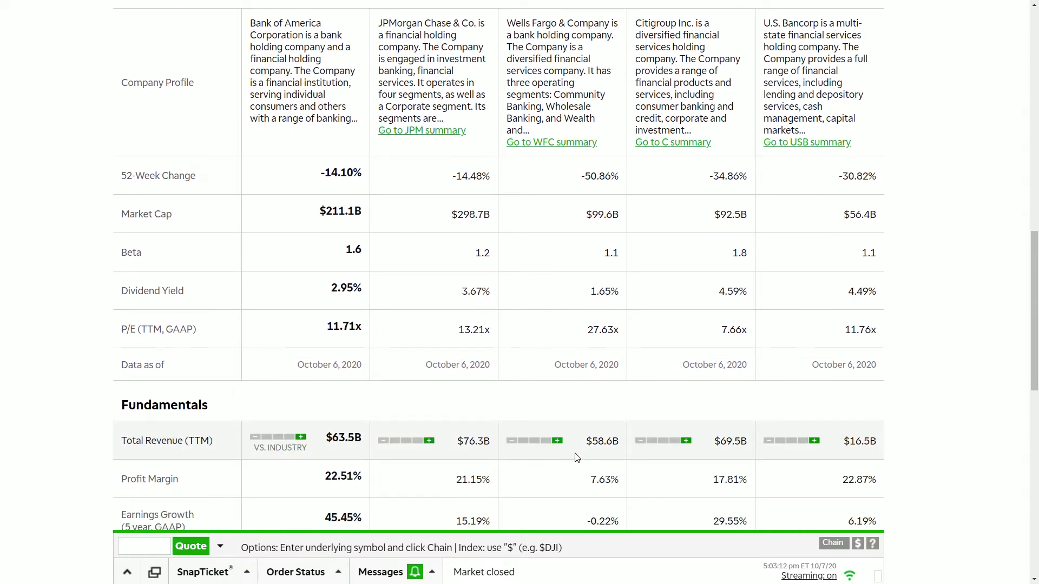
pyautogui.scroll(-3)
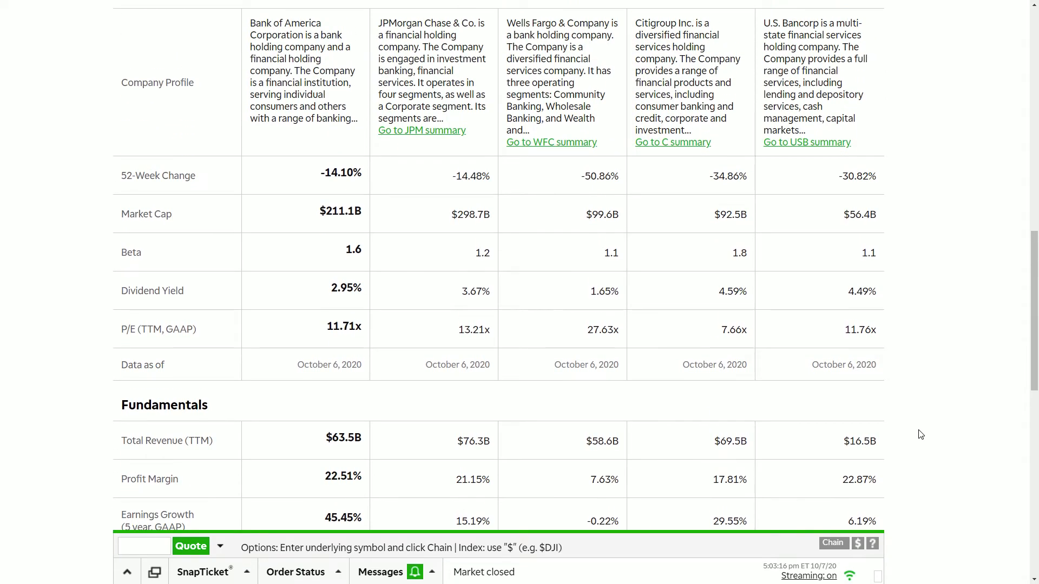
pyautogui.scroll(-3)
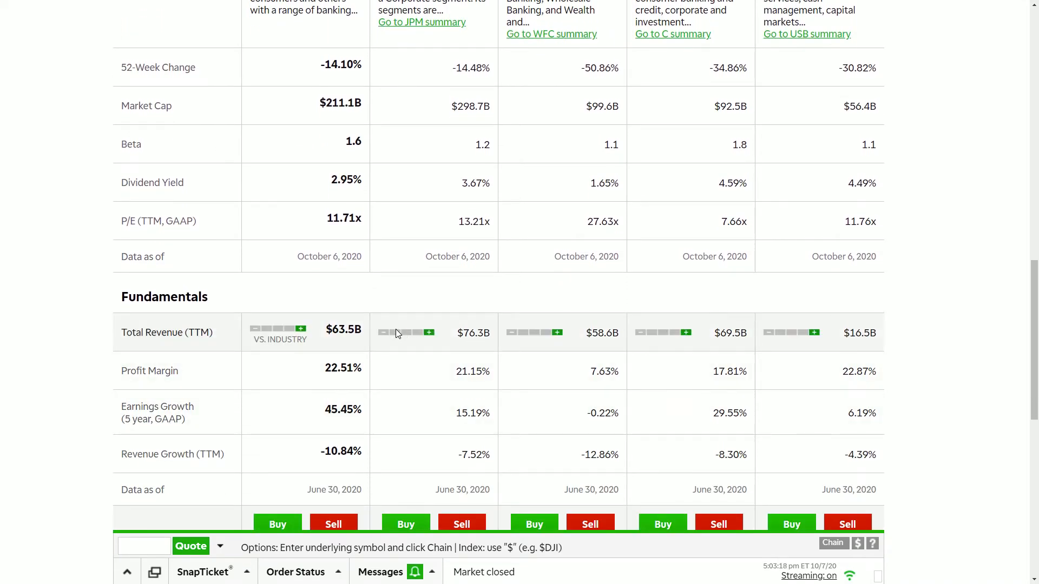
pyautogui.moveTo(664, 325)
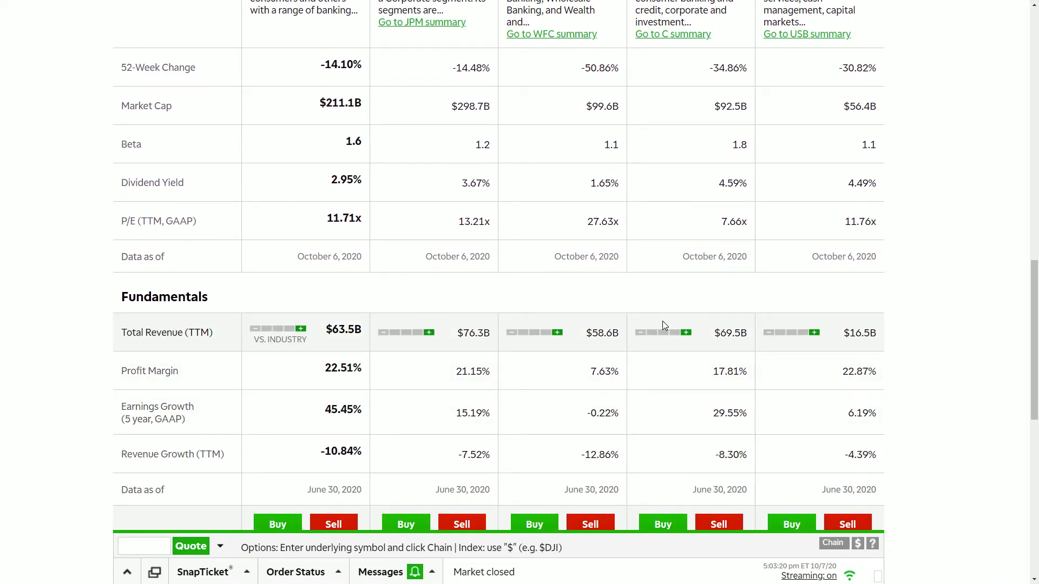
pyautogui.moveTo(776, 344)
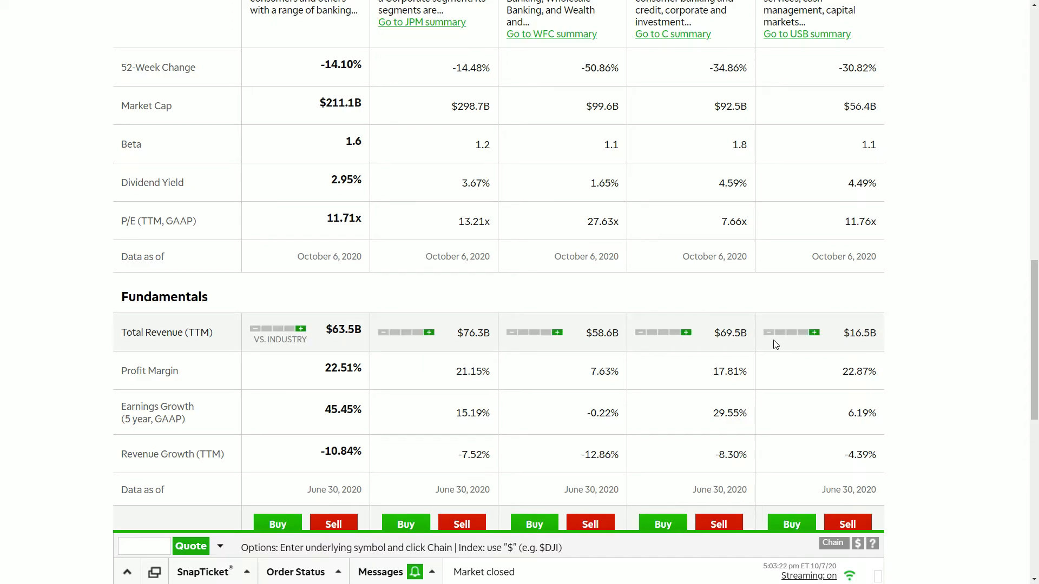
pyautogui.moveTo(443, 331)
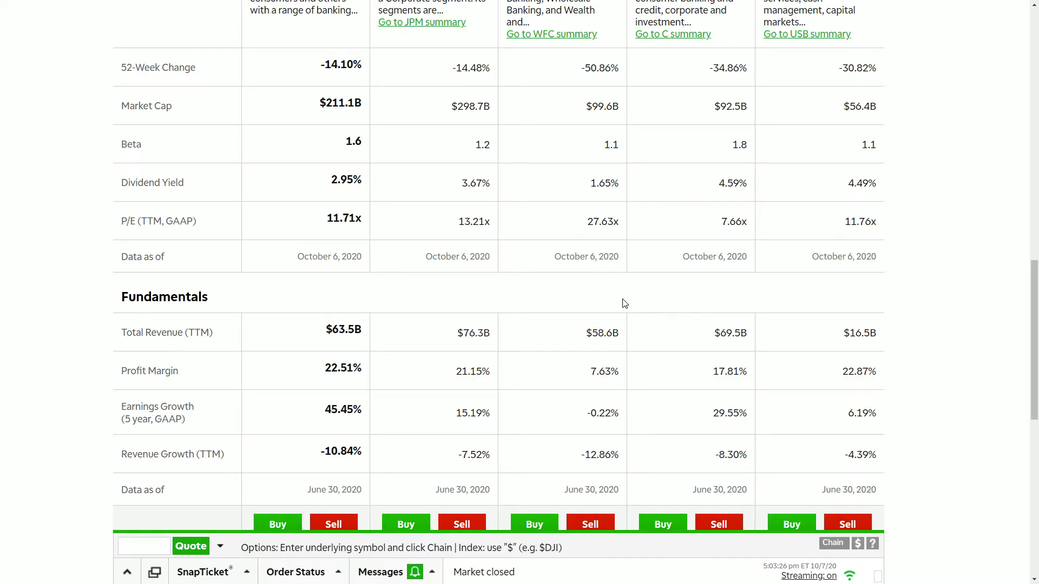
pyautogui.moveTo(73, 291)
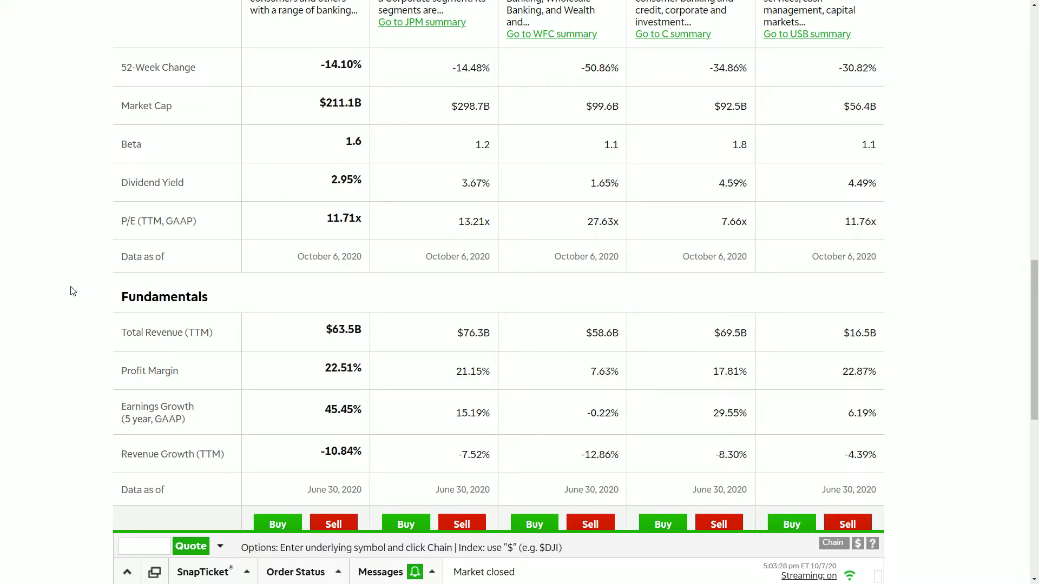
pyautogui.moveTo(277, 366)
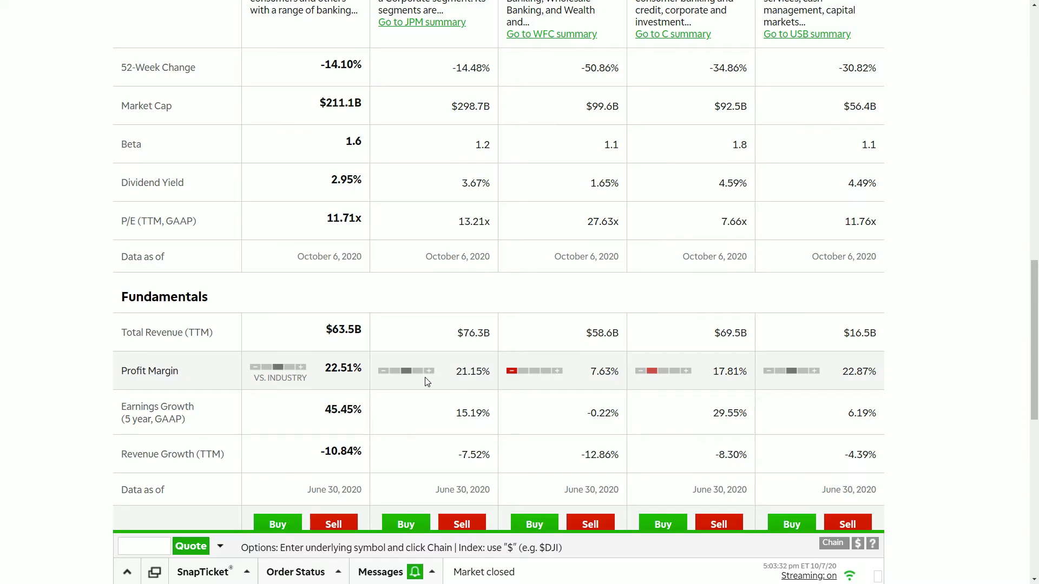
pyautogui.moveTo(377, 384)
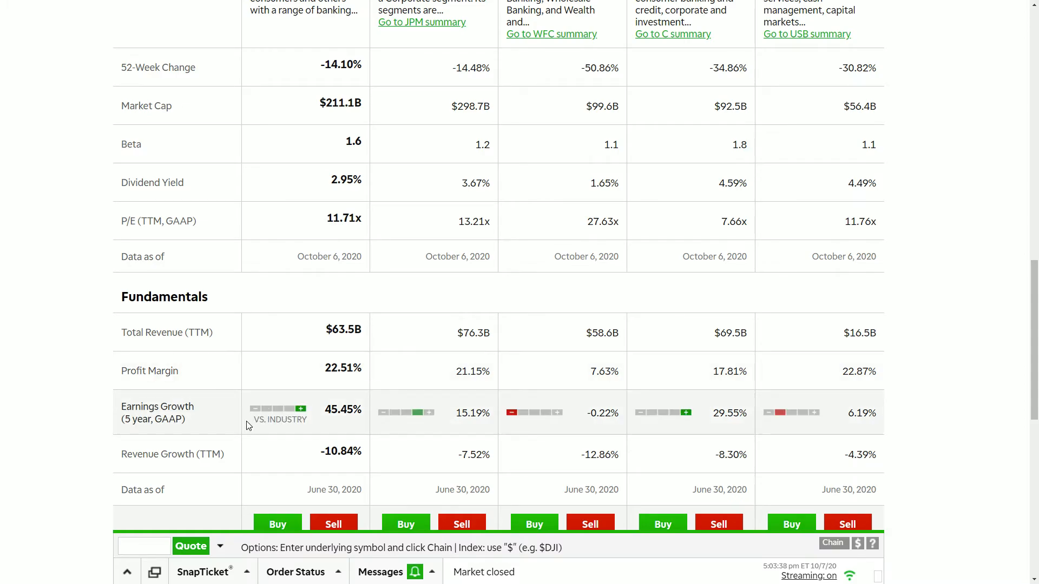
pyautogui.moveTo(788, 434)
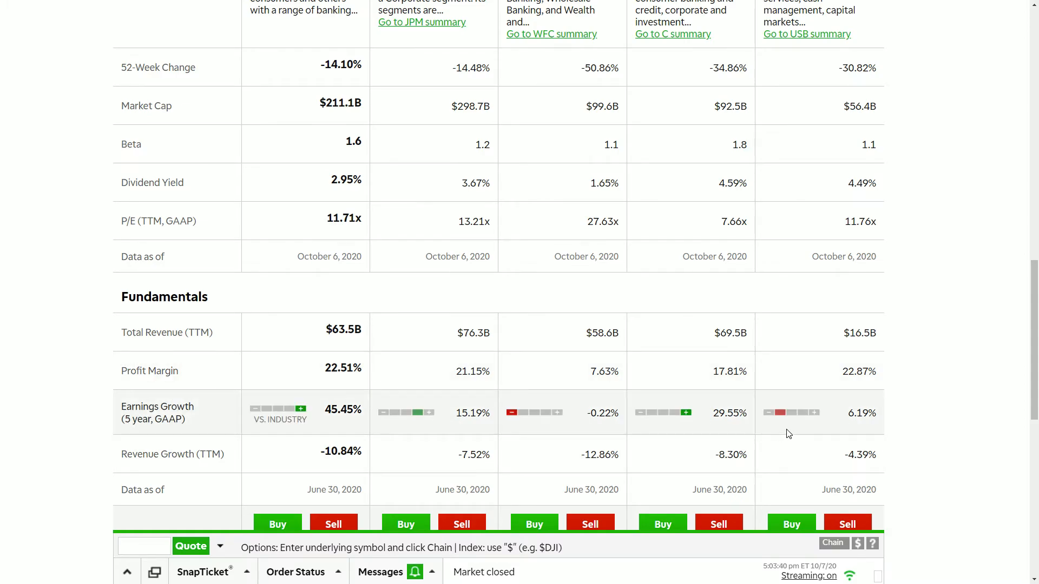
pyautogui.moveTo(530, 417)
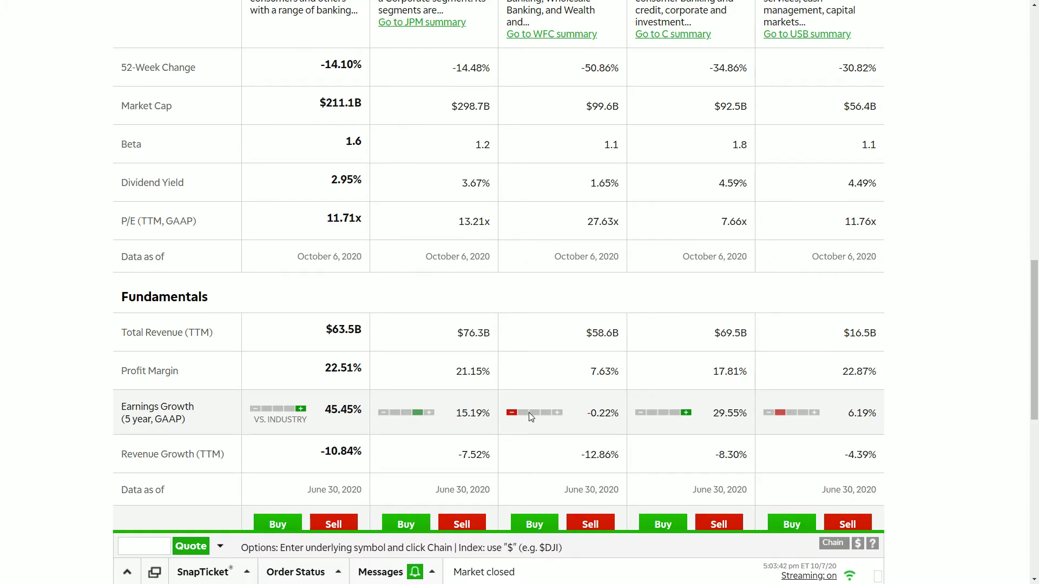
pyautogui.moveTo(285, 418)
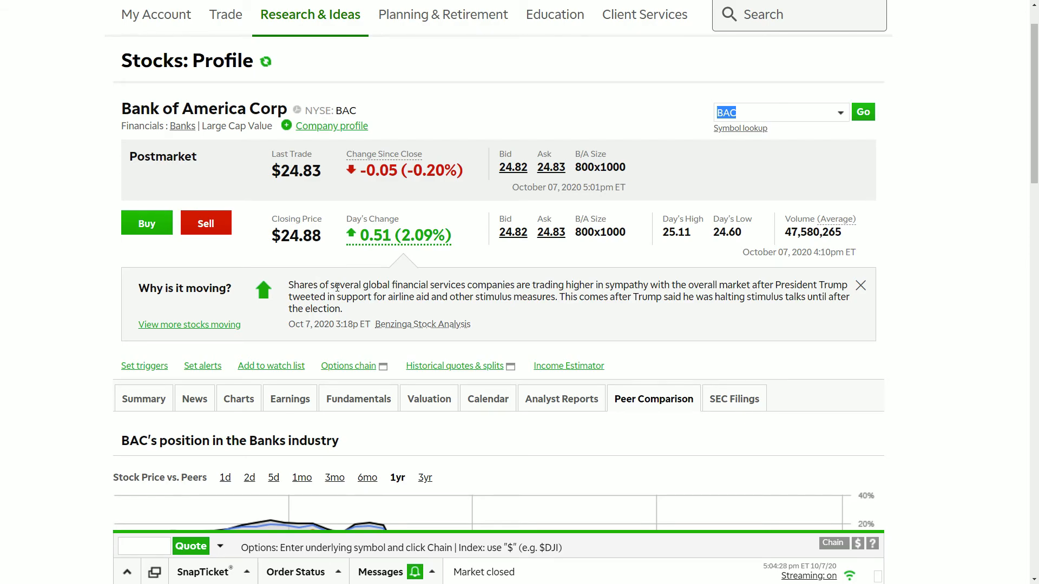
pyautogui.moveTo(924, 306)
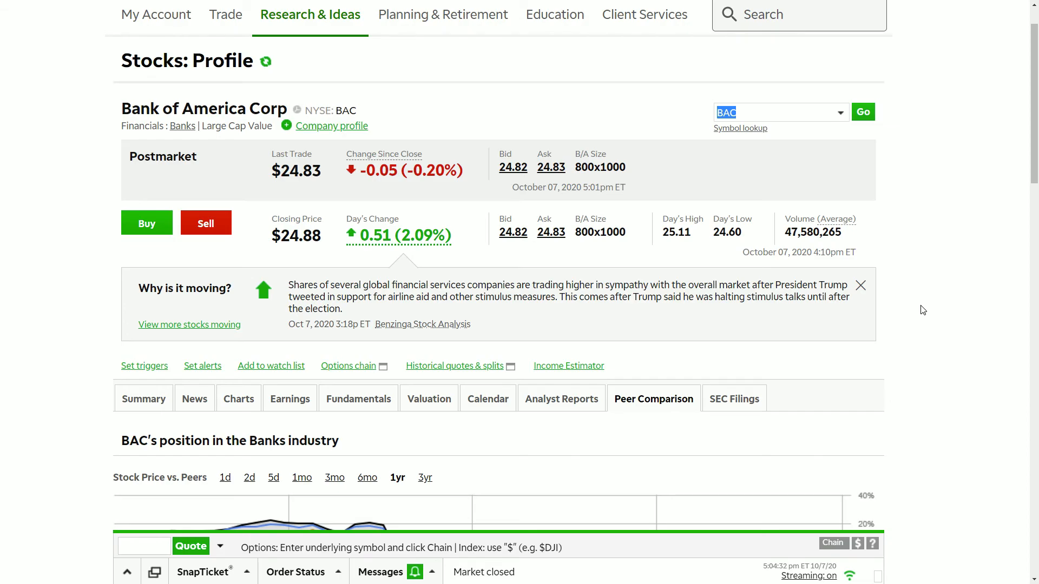
pyautogui.moveTo(854, 373)
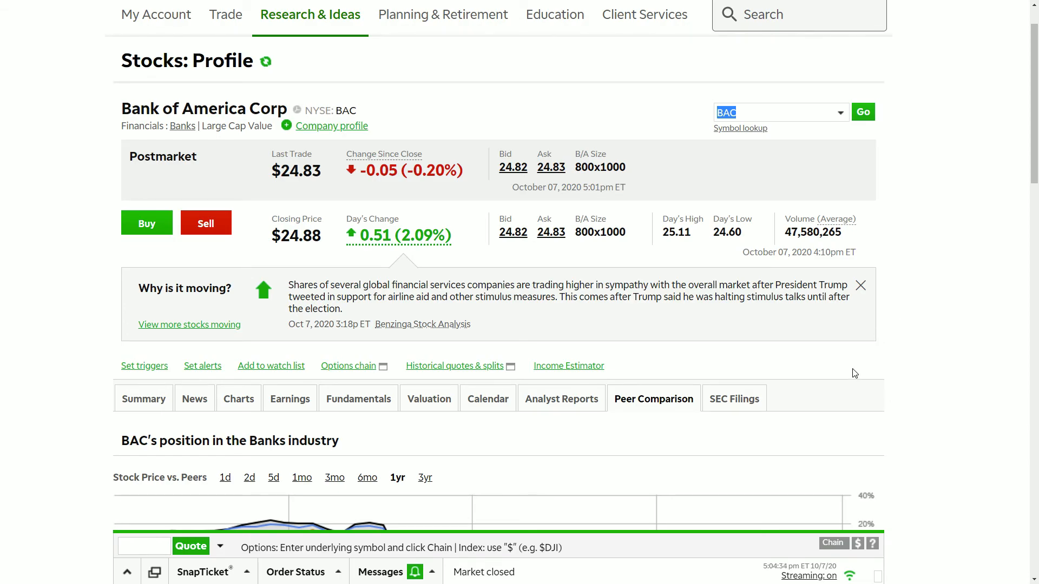
pyautogui.moveTo(856, 370)
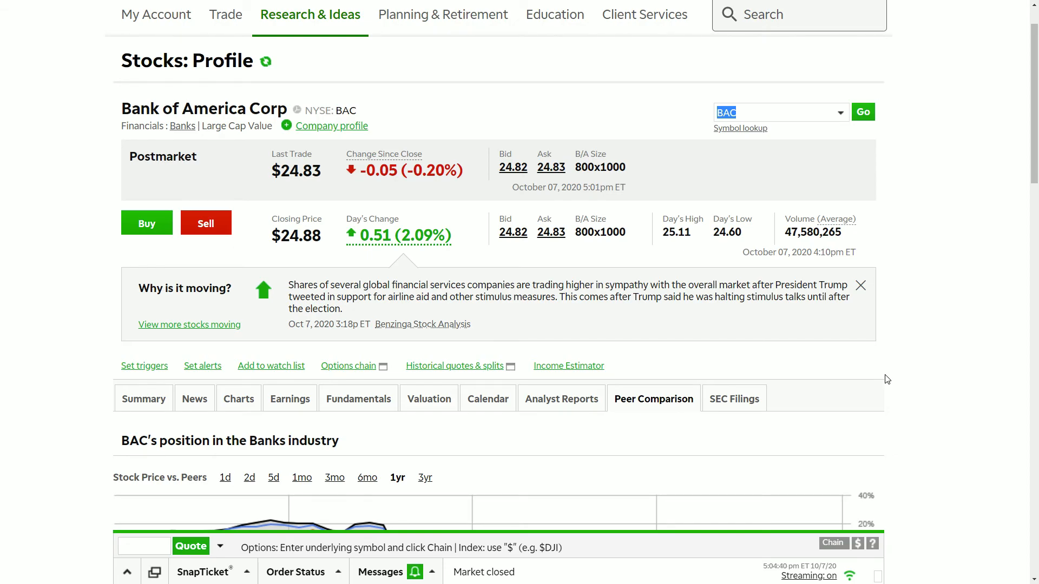
pyautogui.moveTo(914, 366)
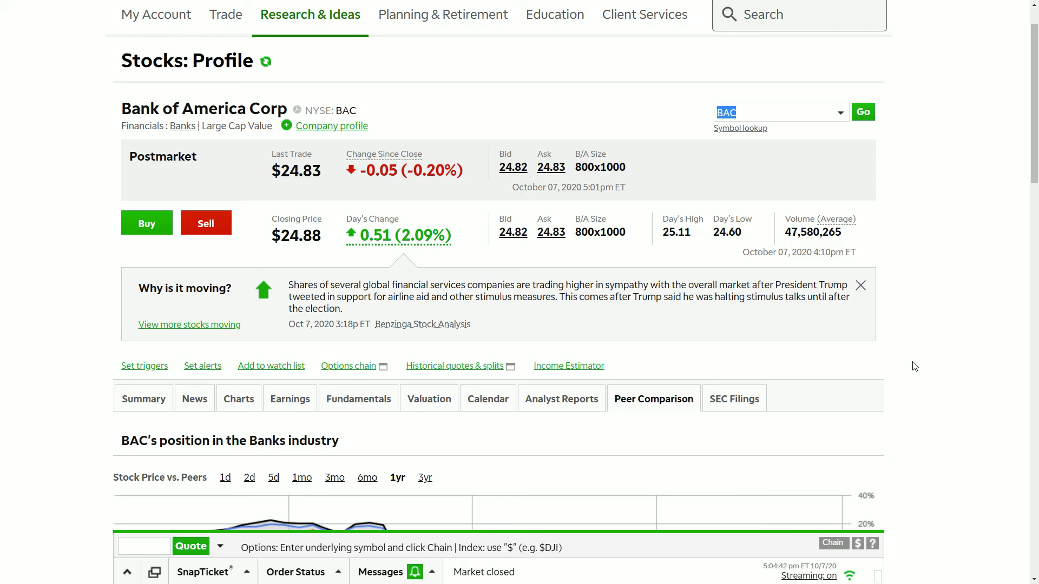